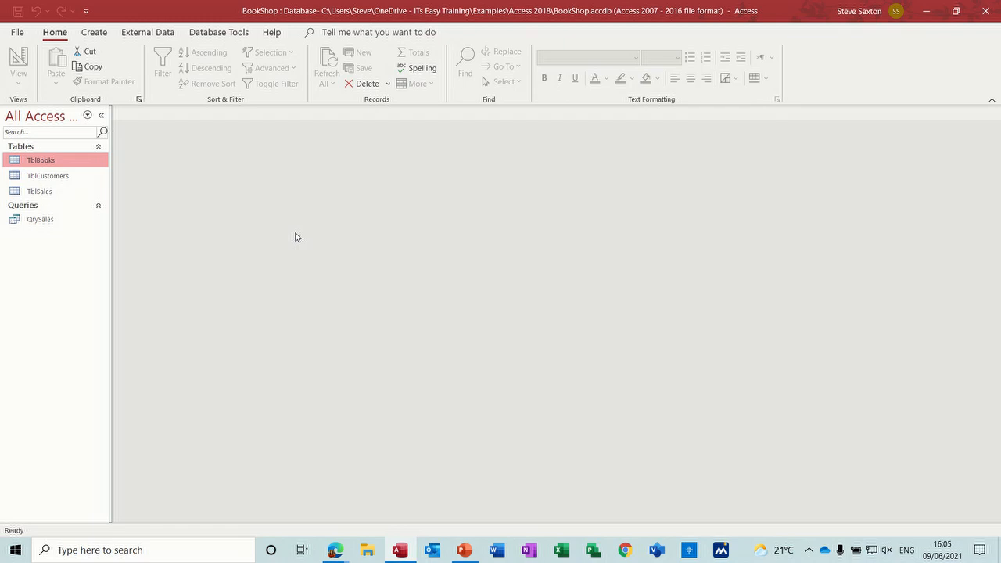
mouse_move(46, 161)
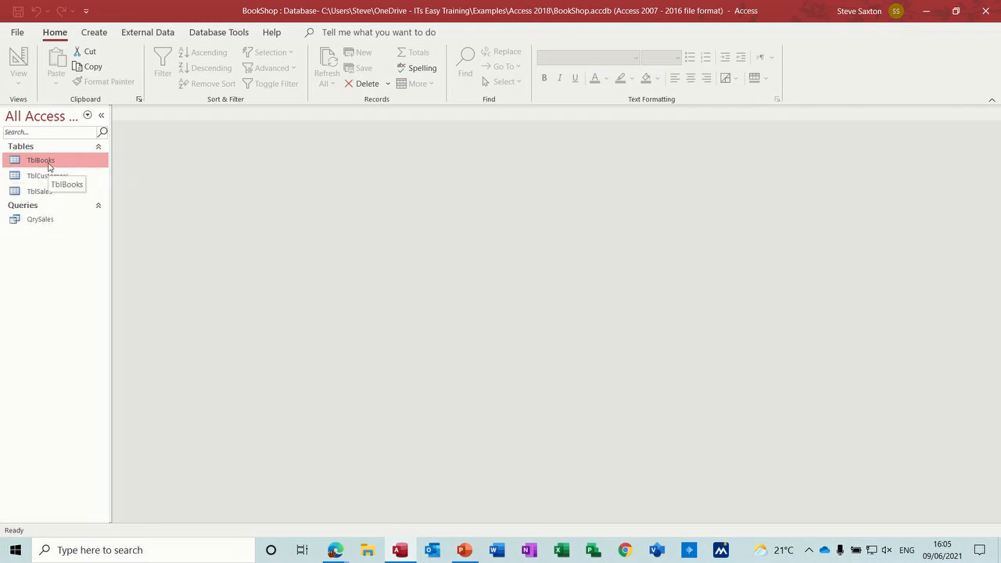
mouse_move(200, 33)
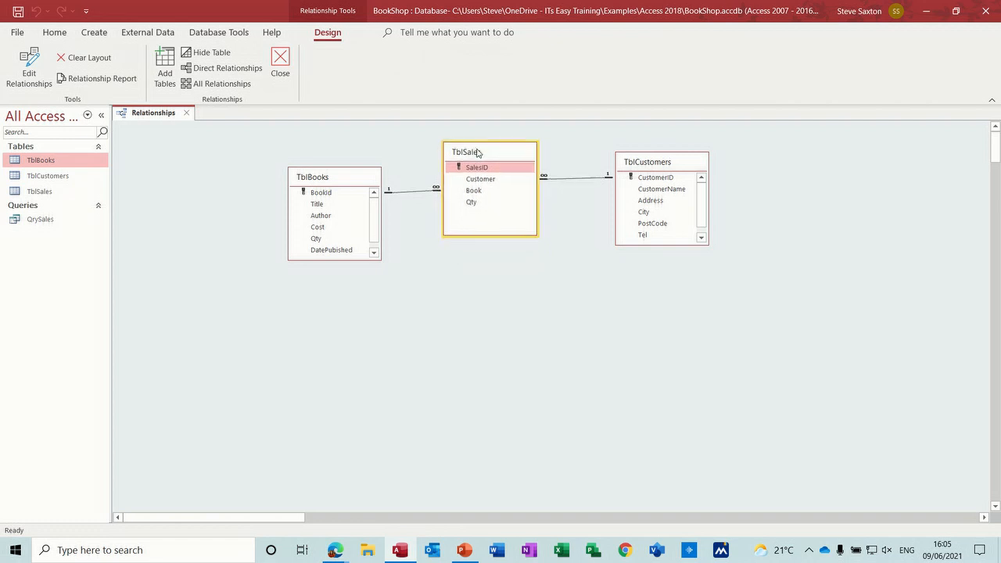
Close the Relationships layout and bring TblBooks up in design view
left_click_drag(467, 152, 482, 155)
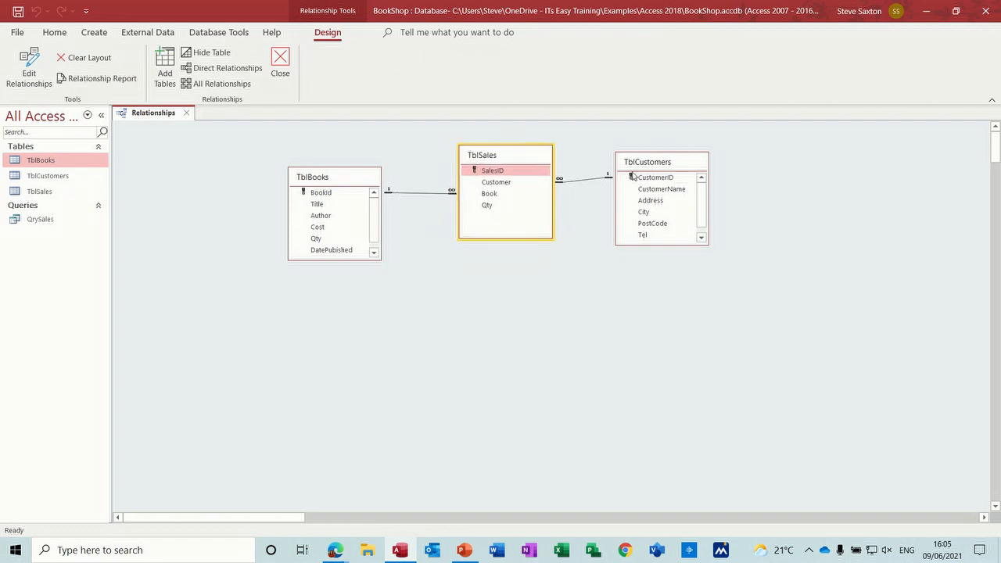
mouse_move(280, 66)
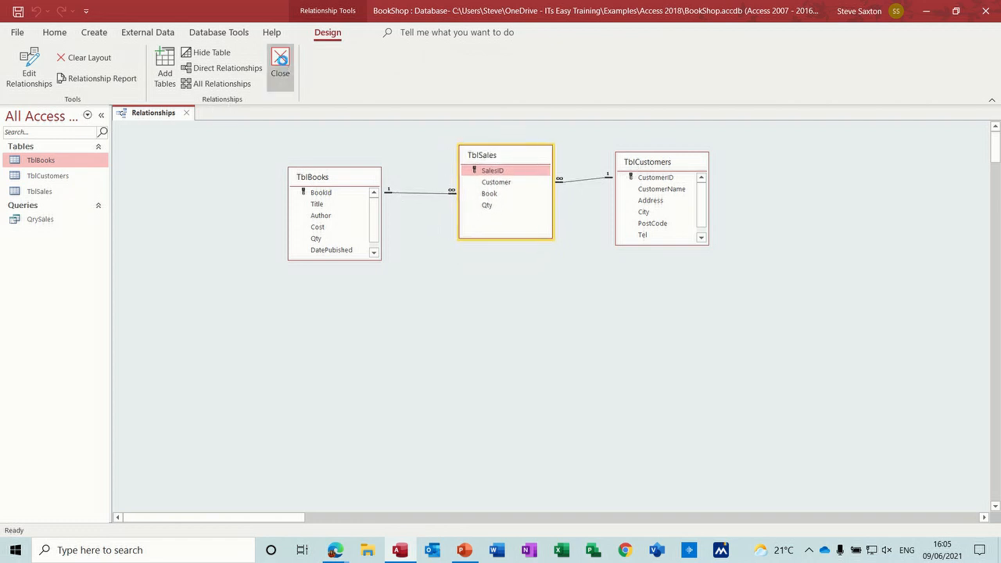
left_click(279, 63)
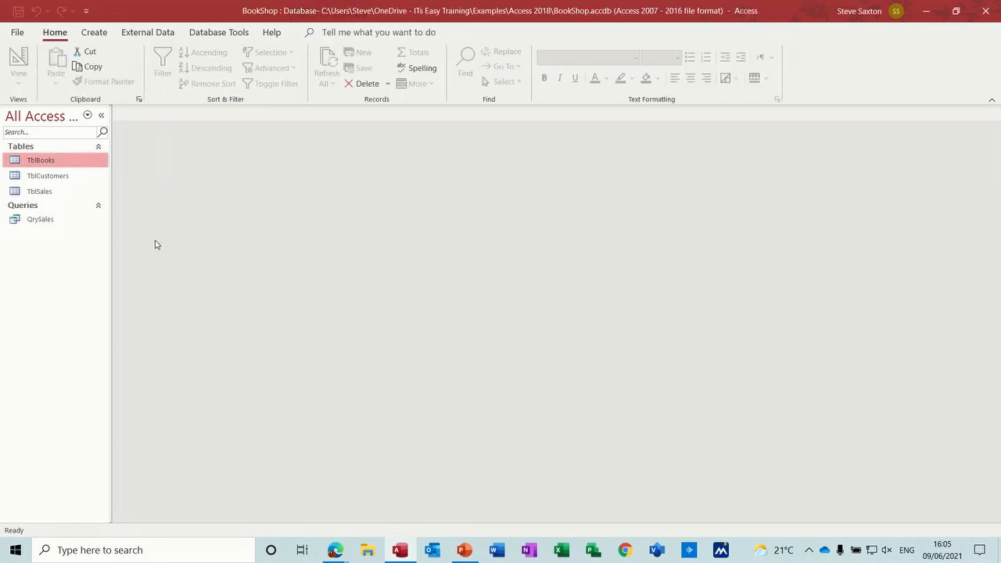
mouse_move(41, 160)
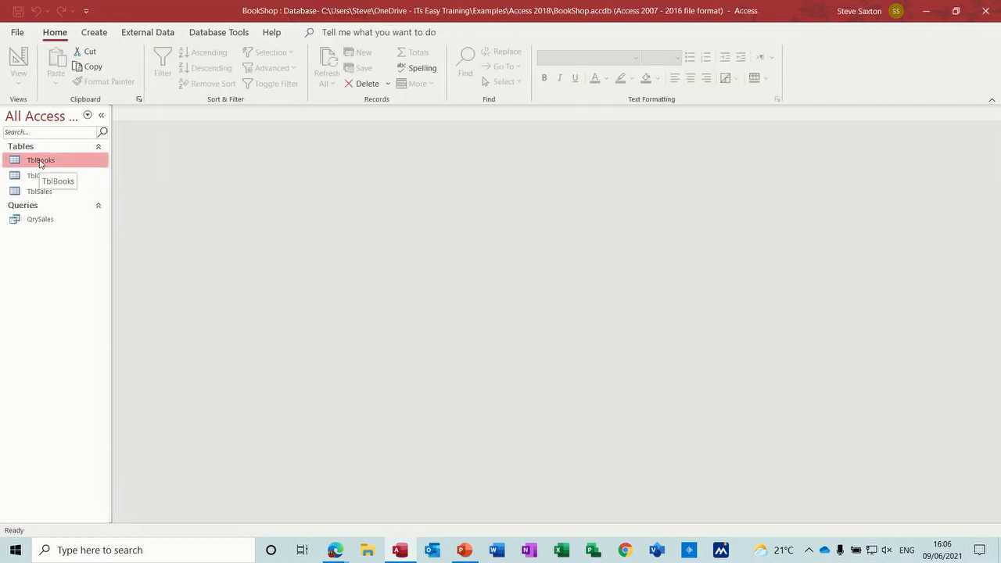
right_click(41, 159)
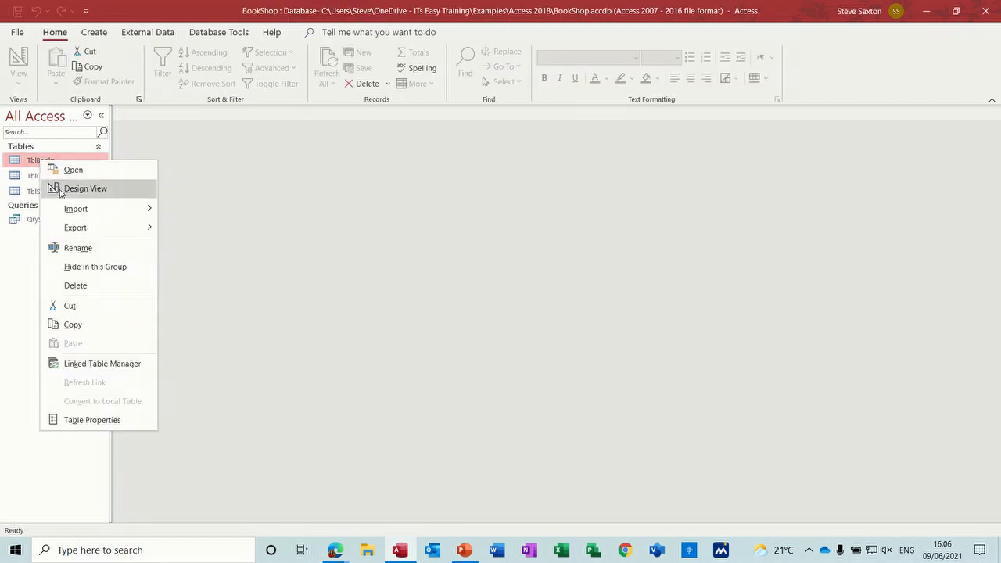
left_click(84, 187)
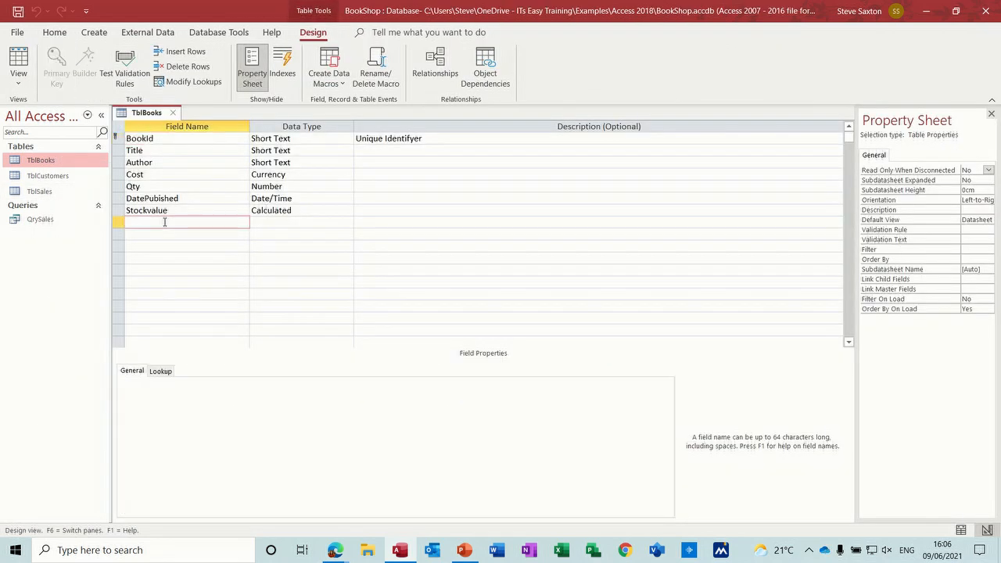
Add a Picture field as OLE Object and a Photo field as Short Text, then view the datasheet
type("Picture")
left_click(302, 222)
type("ole")
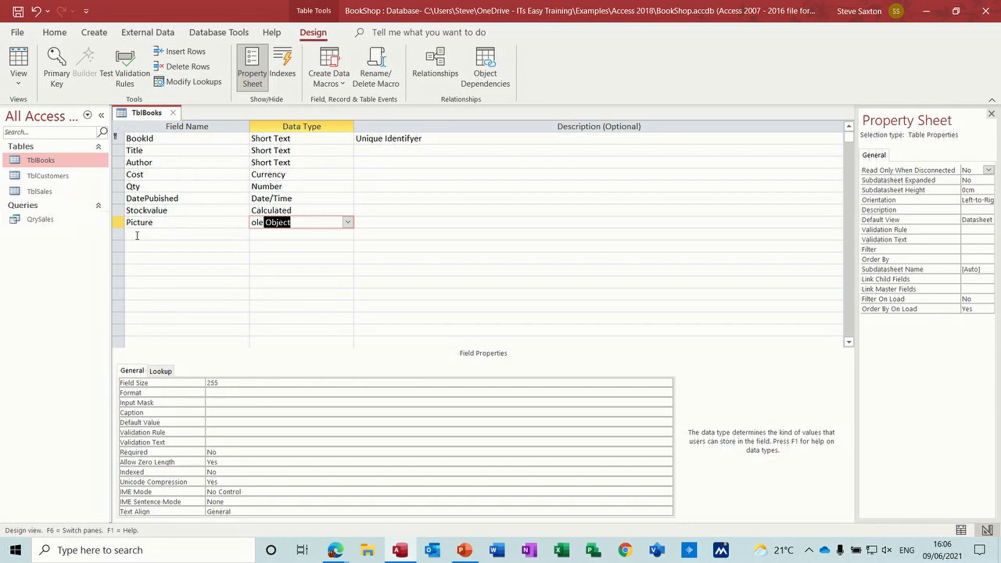
type("Ph")
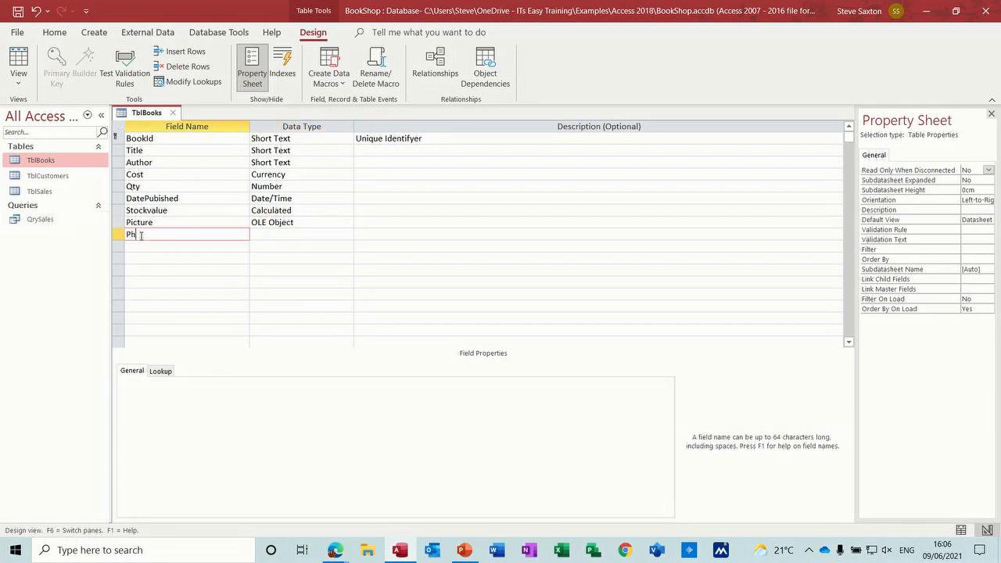
type("oto")
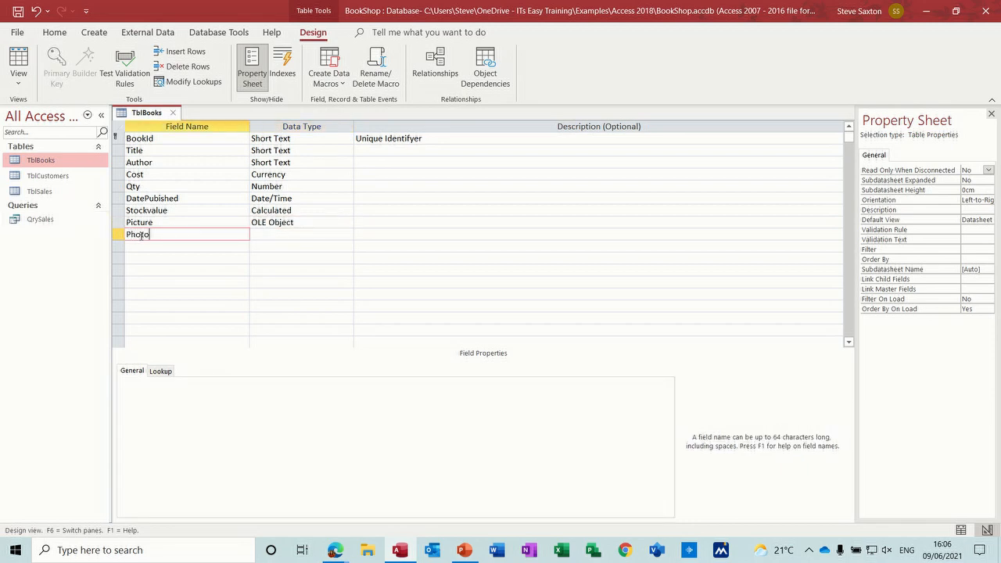
left_click(298, 234)
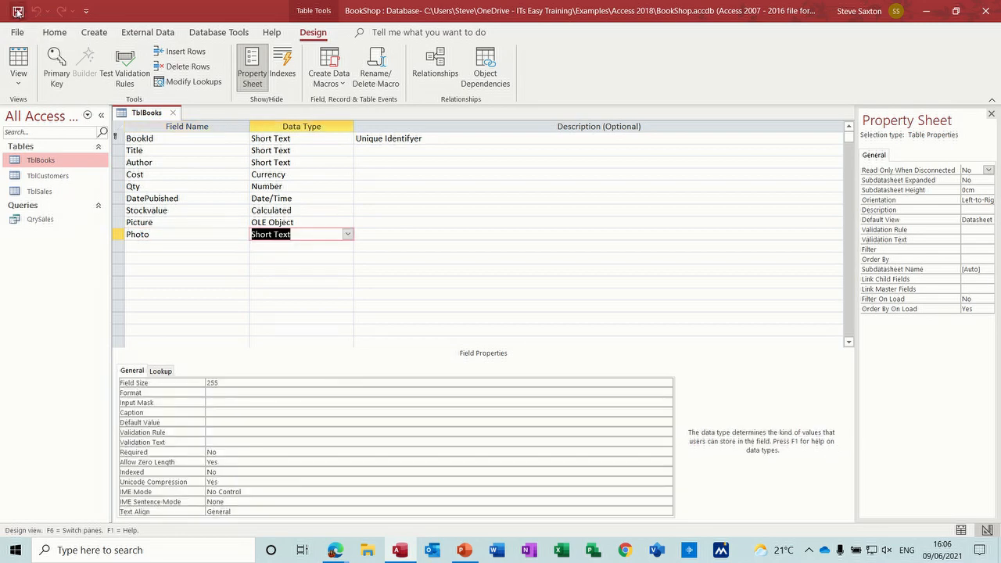
left_click(18, 65)
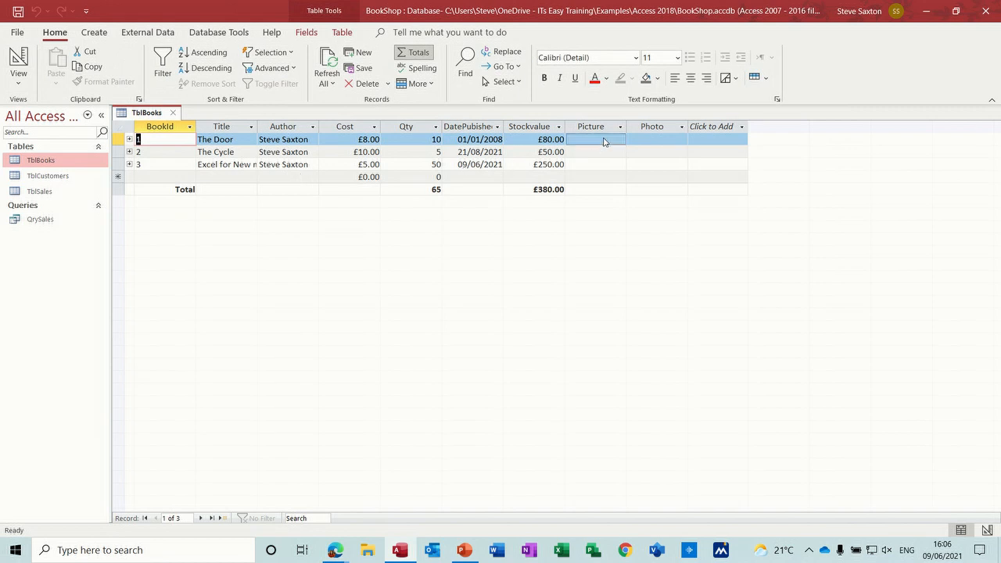
Start inserting an object from file into the first book's Picture cell, browsing to the Books folder
right_click(596, 140)
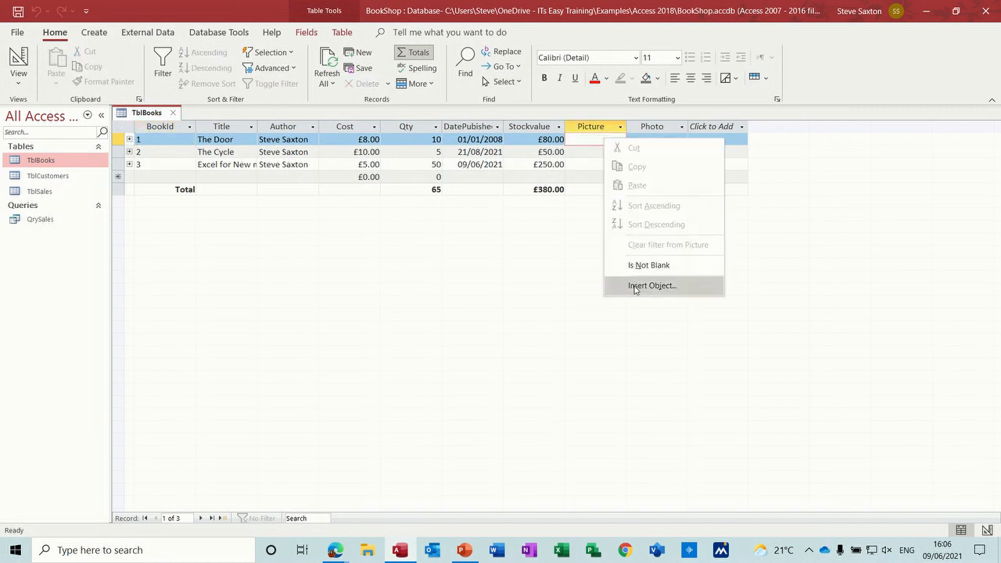
left_click(652, 285)
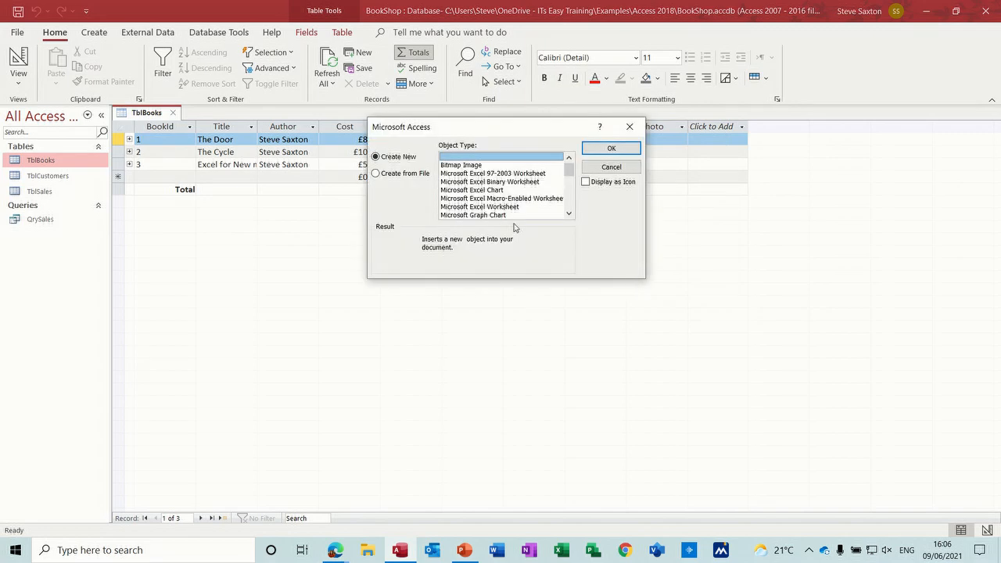
left_click(375, 172)
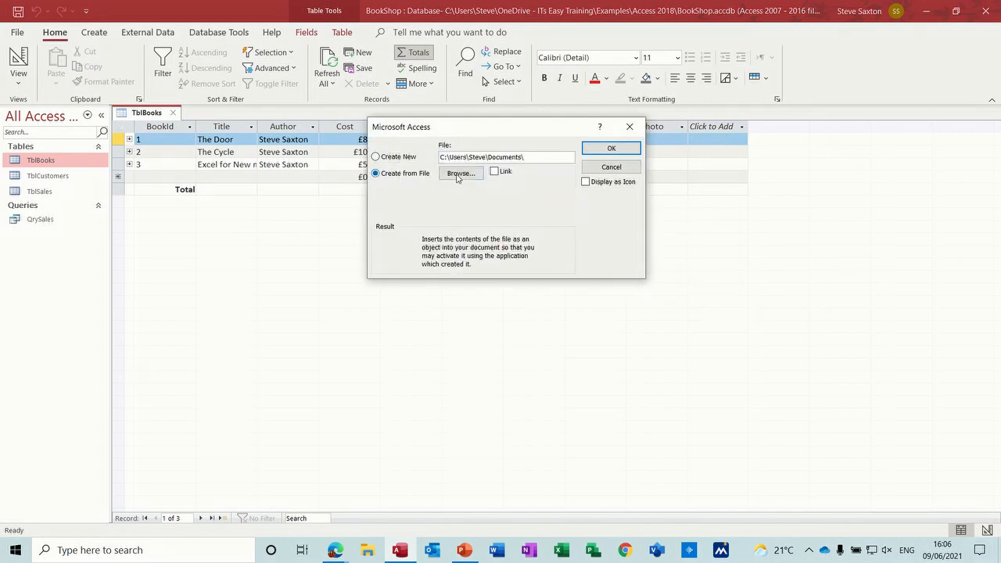
left_click(460, 173)
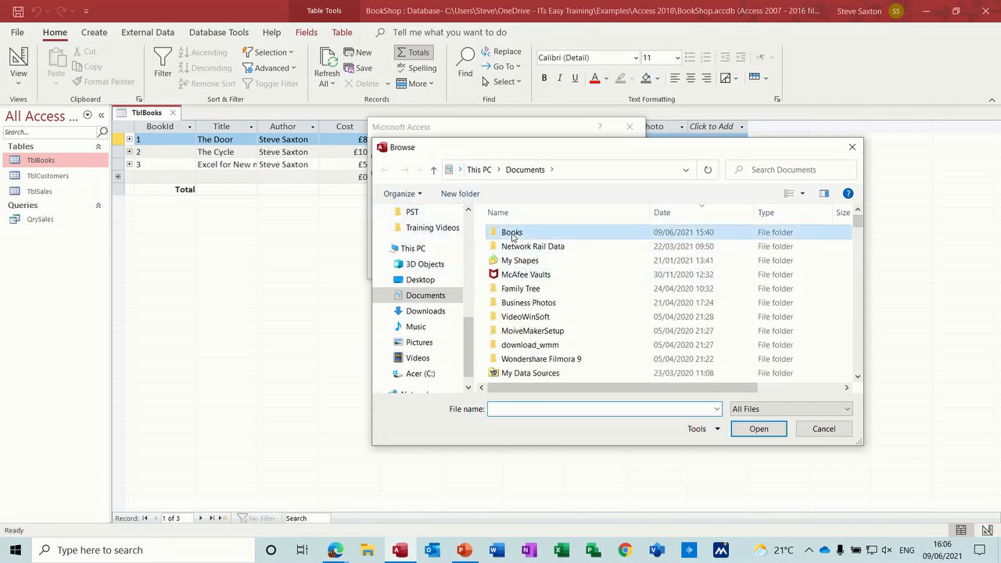
double_click(513, 231)
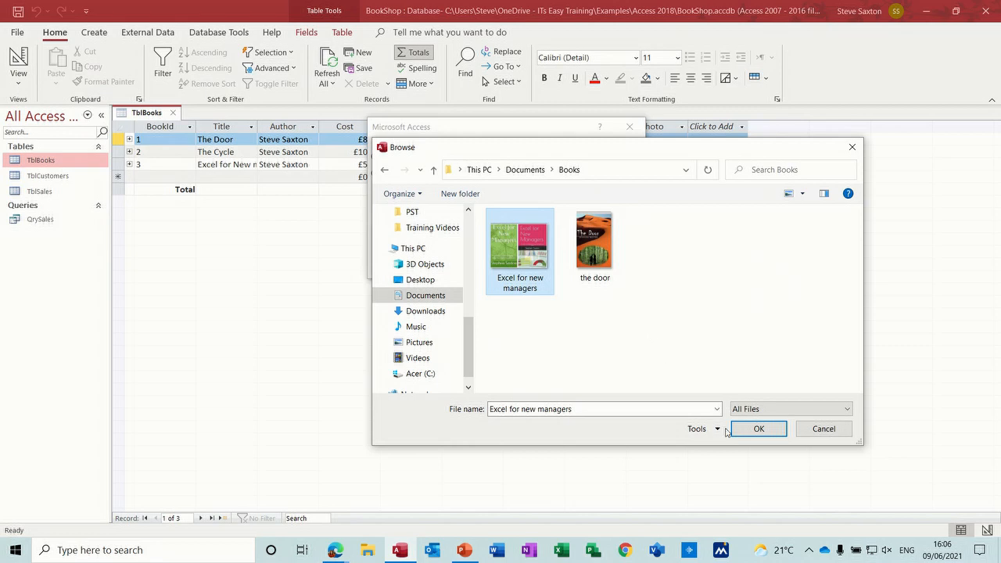
Embed the Excel for new managers image in the Picture field and commit the record
left_click(757, 429)
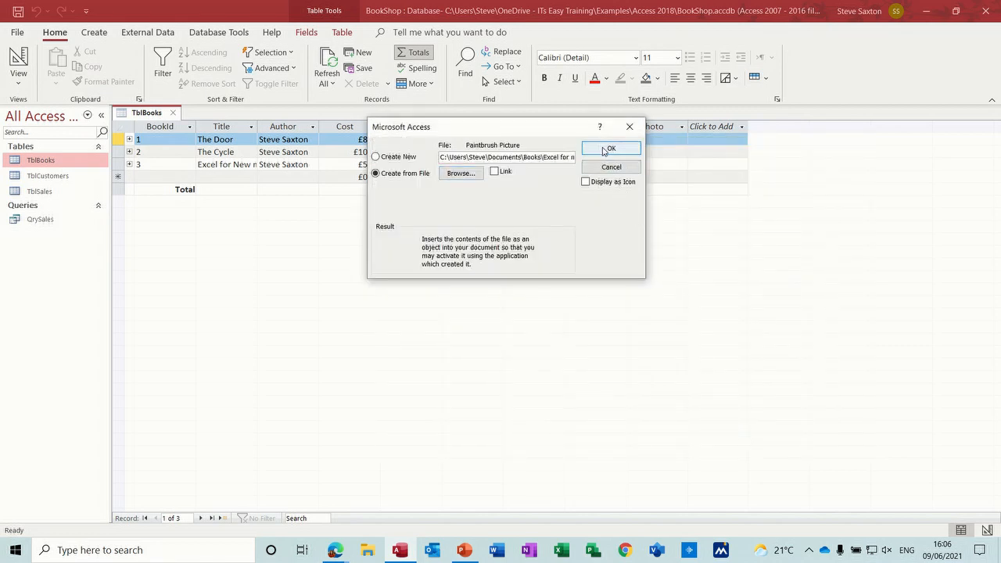
left_click(610, 148)
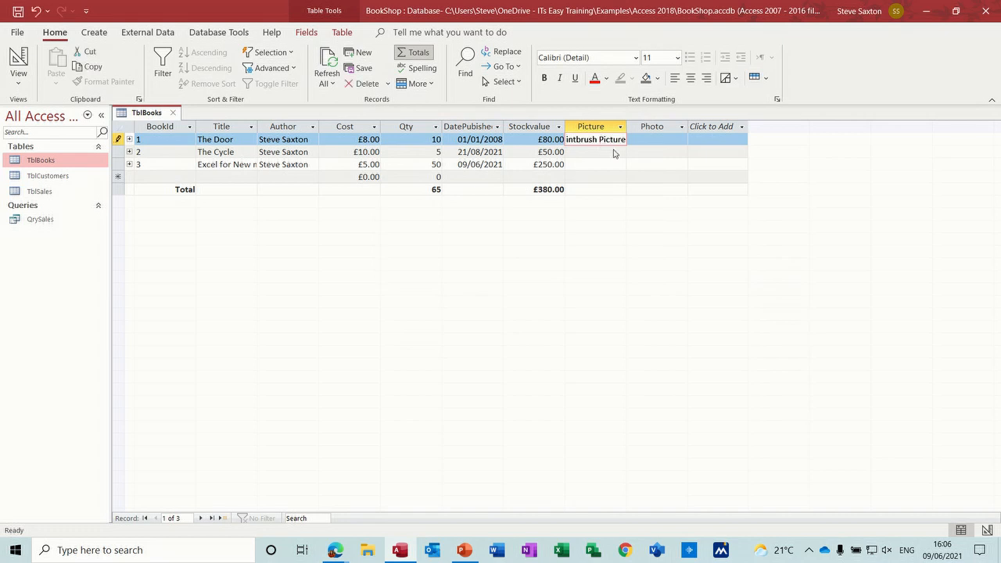
left_click(597, 152)
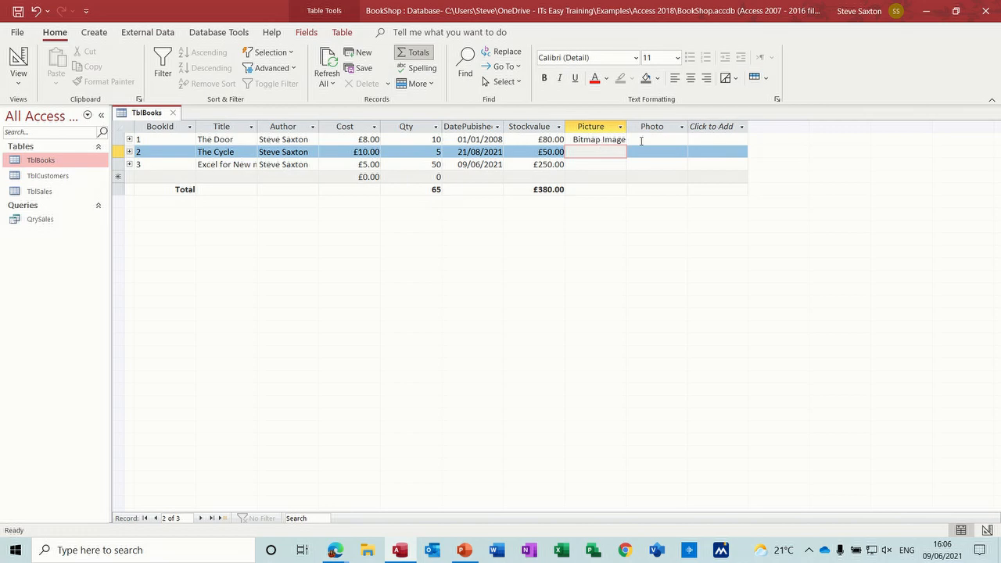
left_click(598, 139)
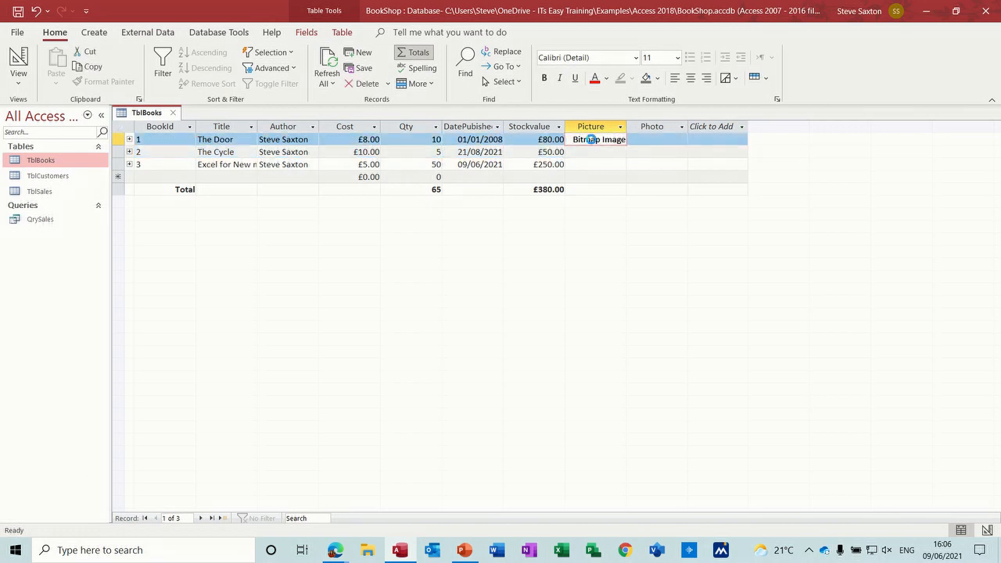
double_click(598, 140)
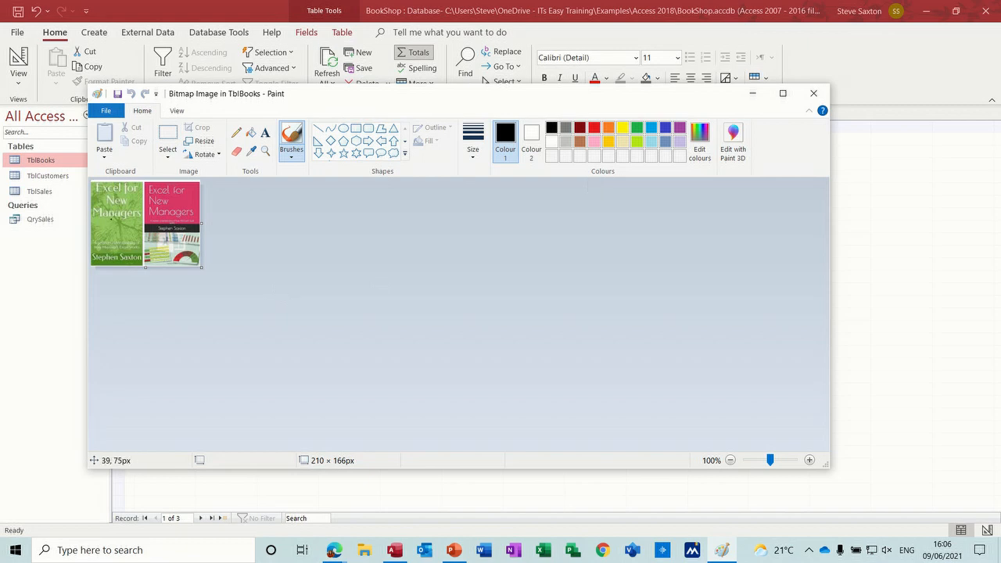
mouse_move(391, 332)
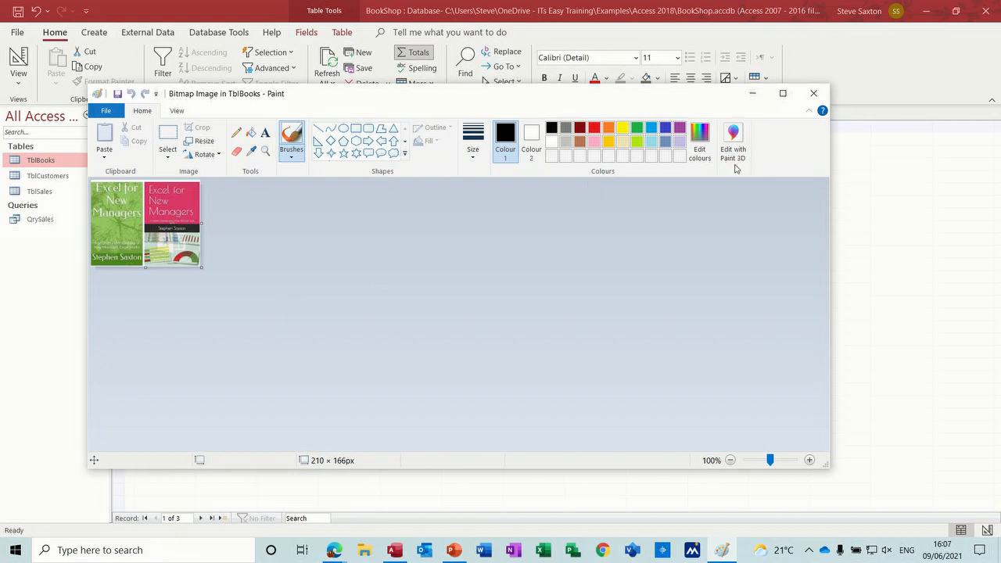
left_click(814, 93)
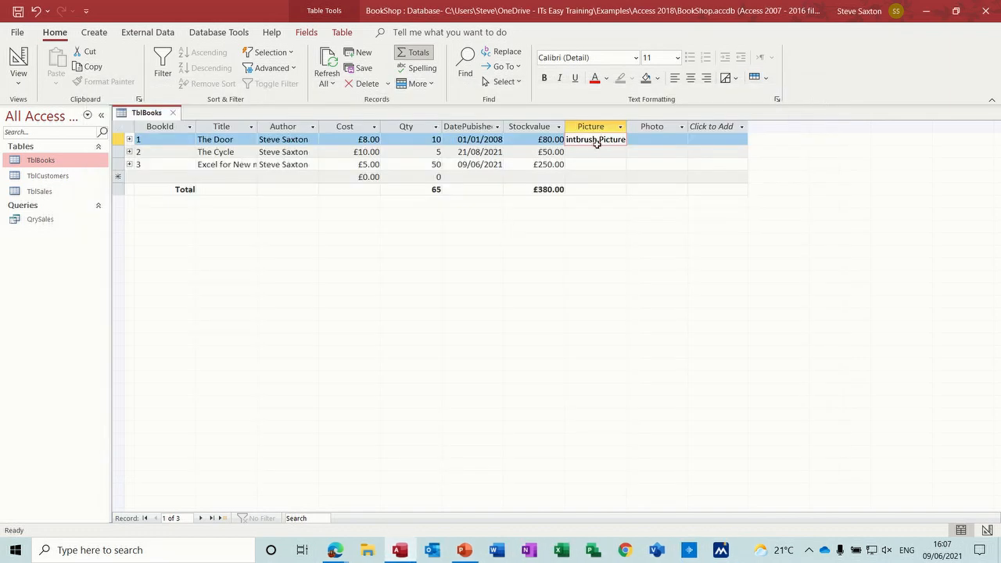
mouse_move(591, 142)
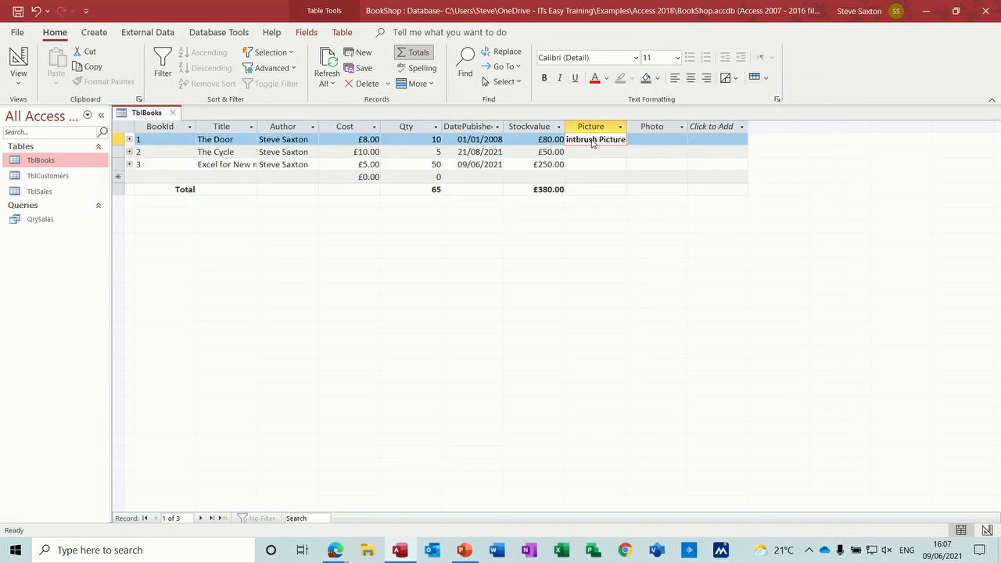
mouse_move(648, 152)
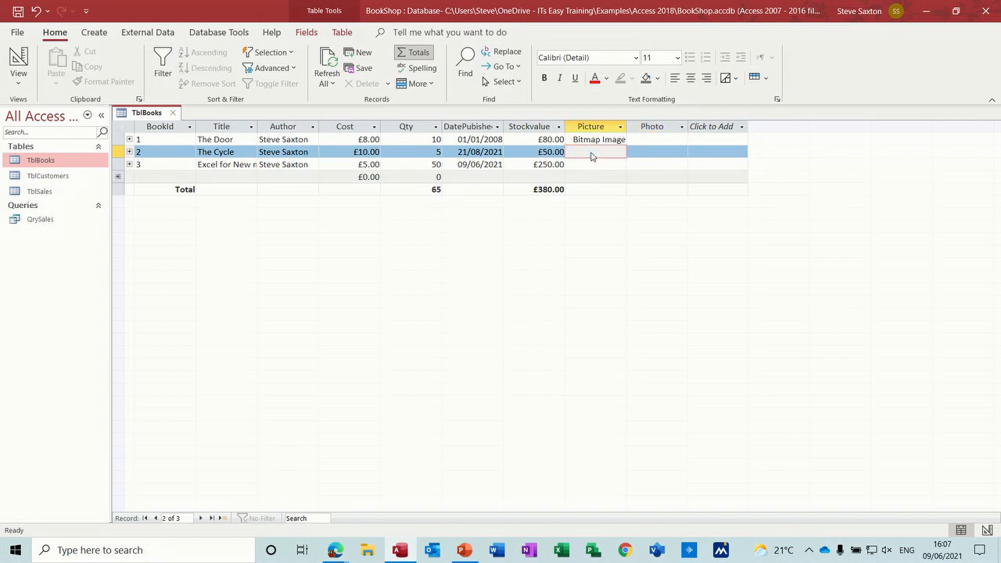
Embed the door cover image file in the second book's Picture field
right_click(591, 152)
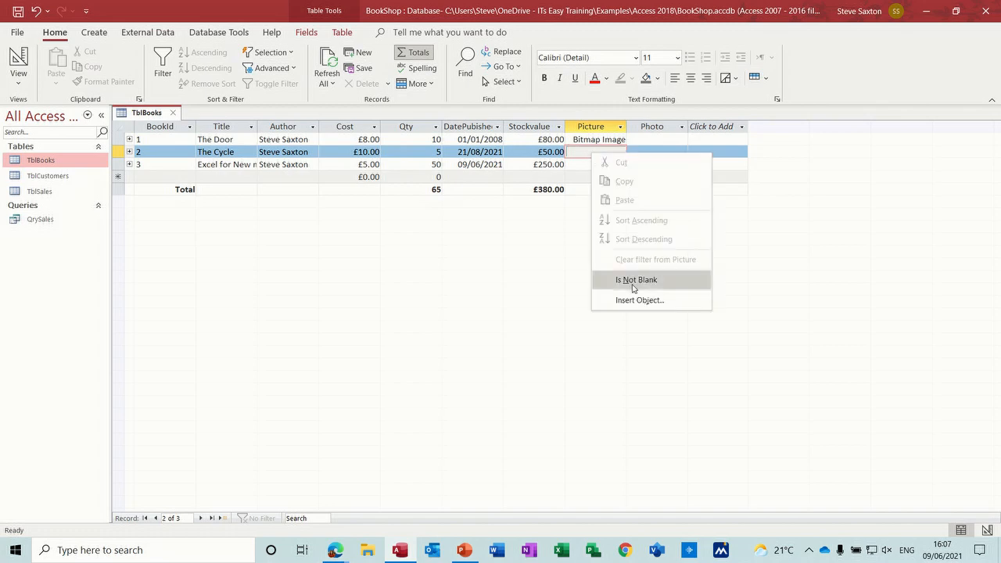
left_click(640, 301)
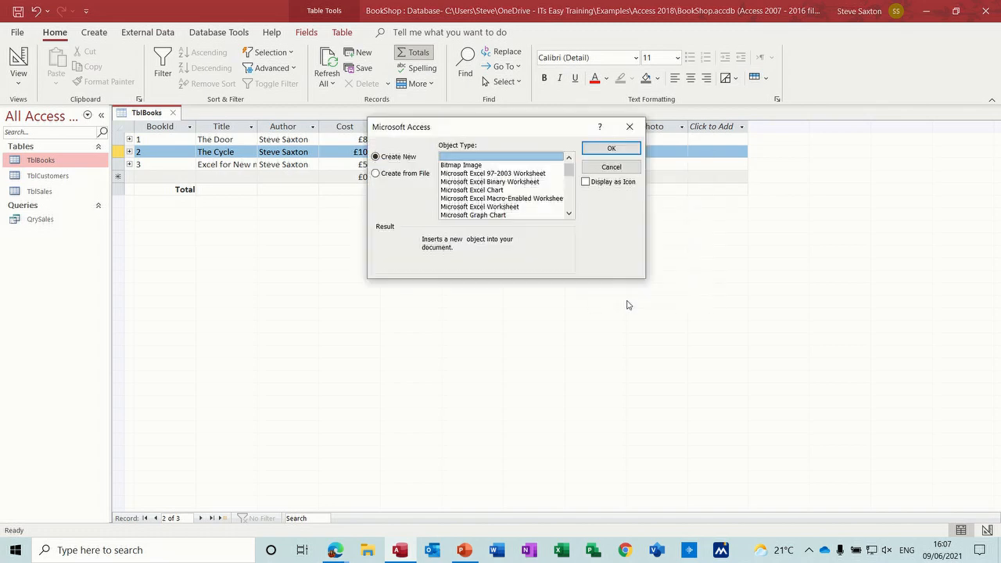
left_click(376, 173)
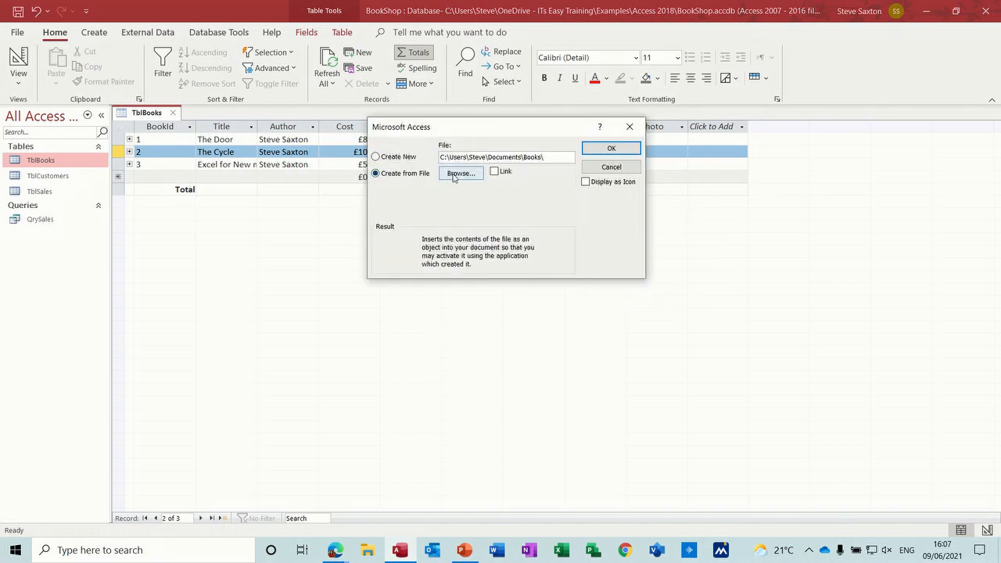
left_click(460, 173)
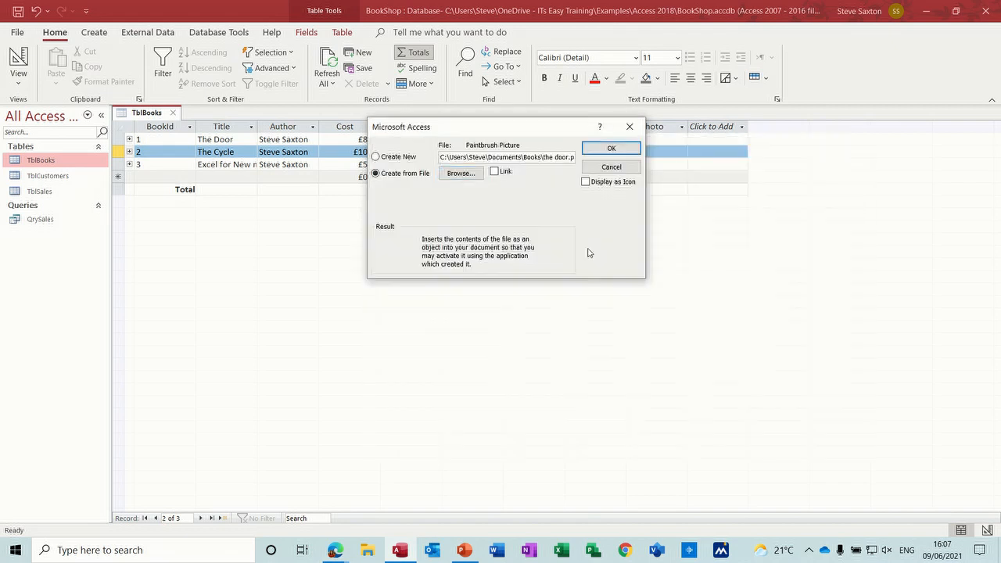
left_click(610, 147)
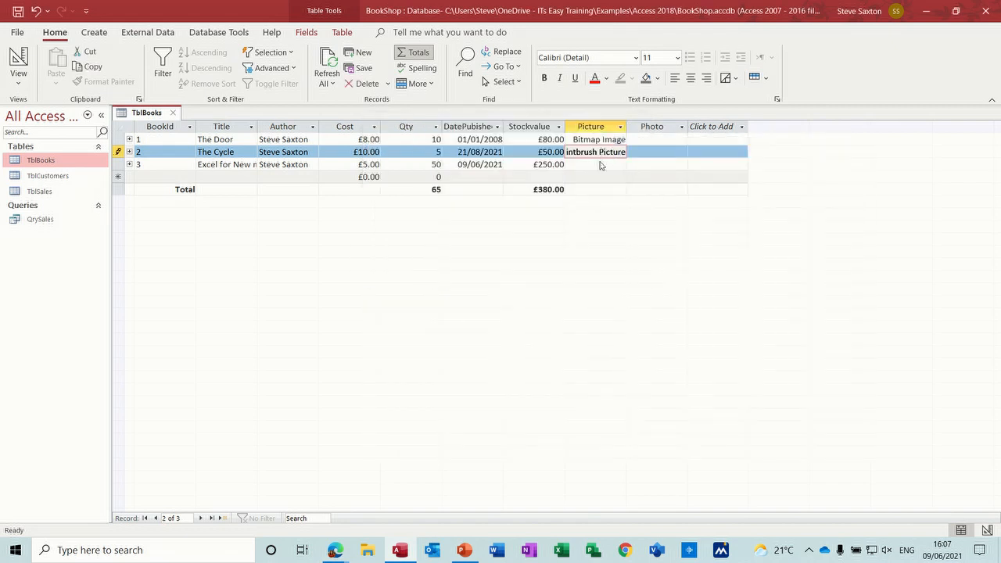
View the embedded picture in Paint to confirm the cover, then return to the table
double_click(597, 139)
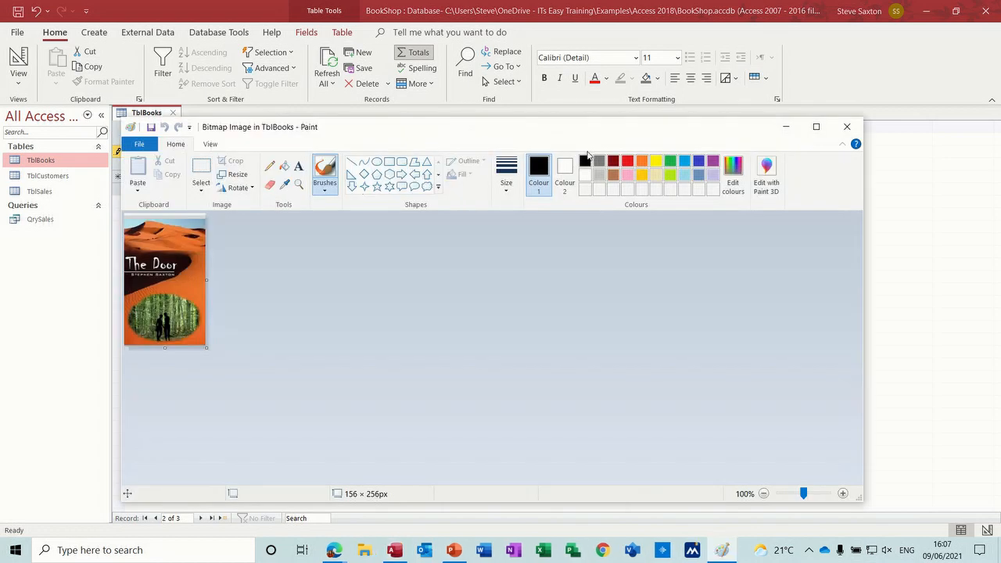
left_click(848, 126)
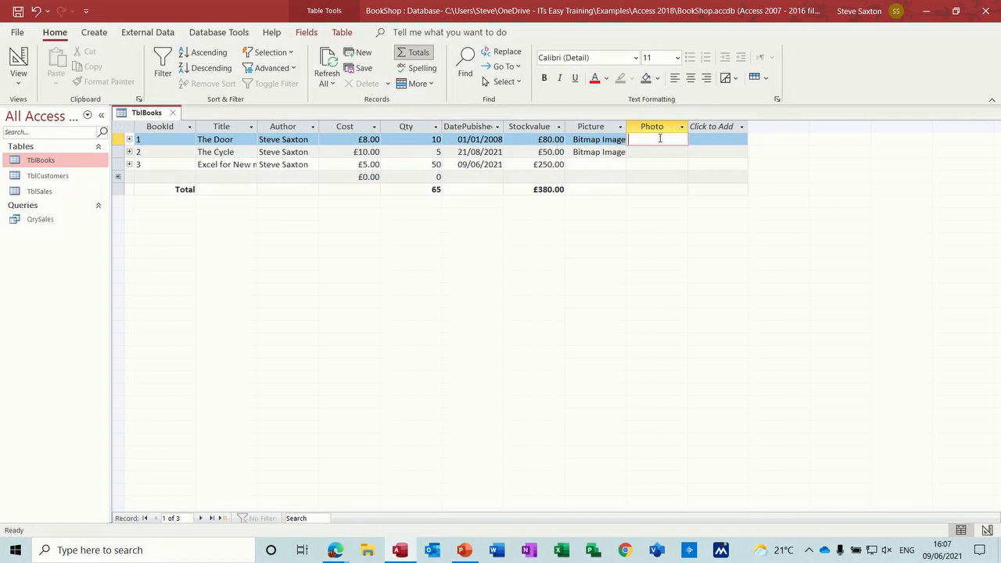
mouse_move(665, 138)
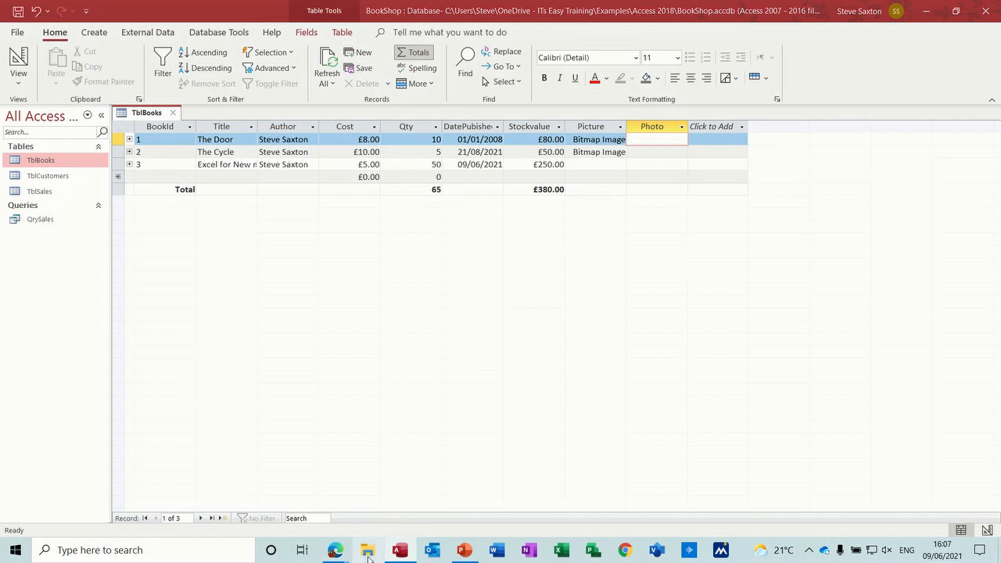
In File Explorer, go to Documents > Books and select the folder's full path
left_click(366, 550)
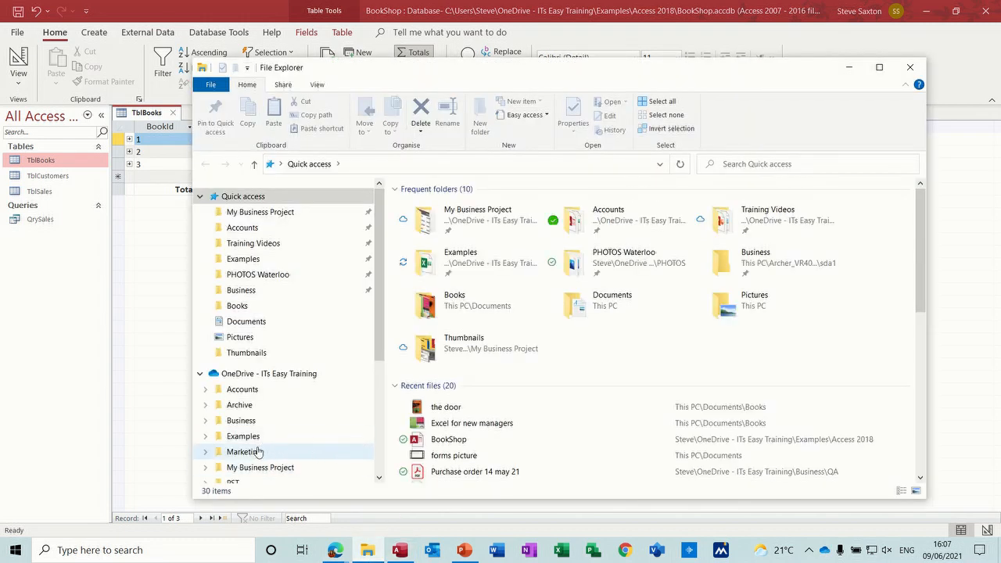
left_click(245, 321)
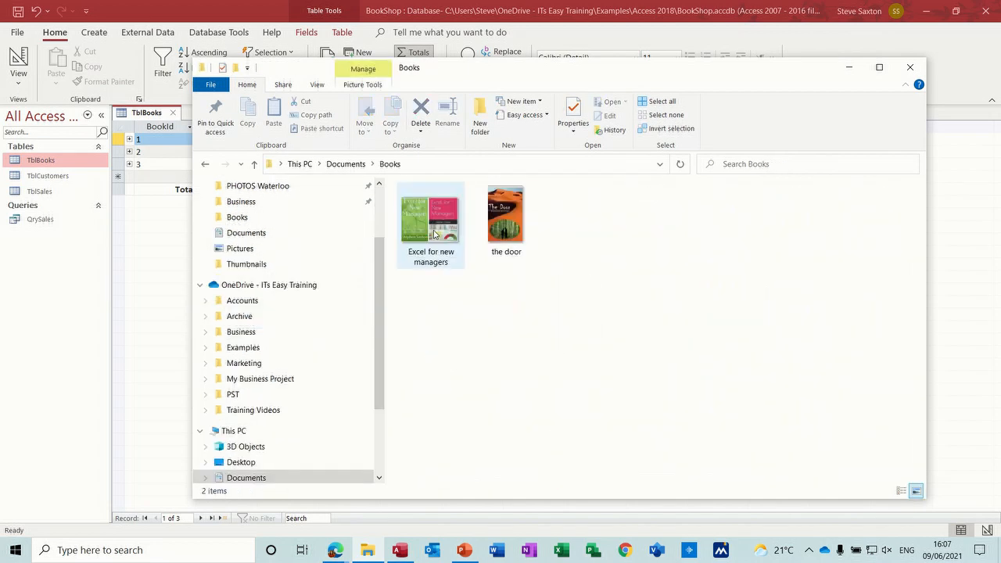
left_click(432, 164)
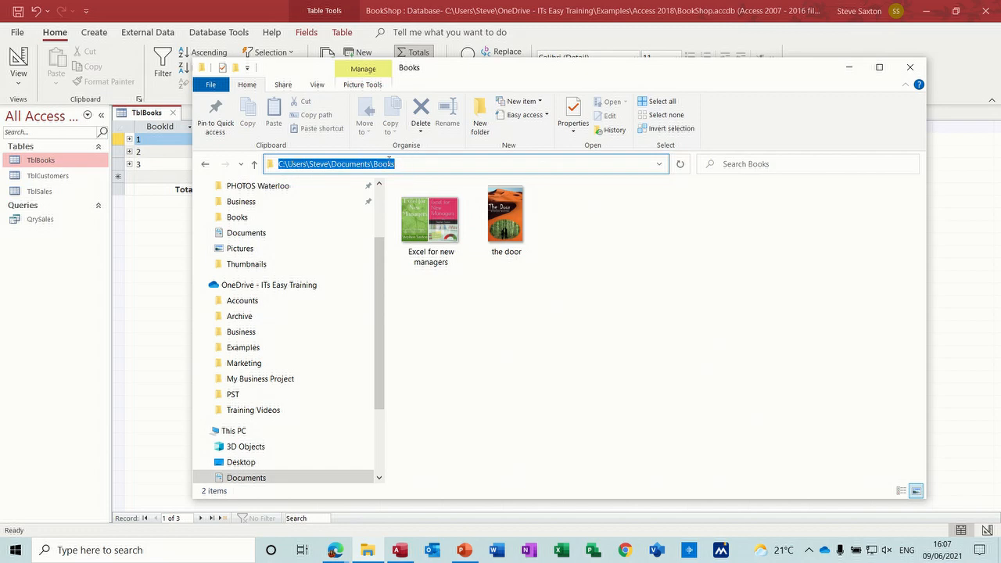
Check the door image's Properties for its location, then close the dialog
right_click(505, 216)
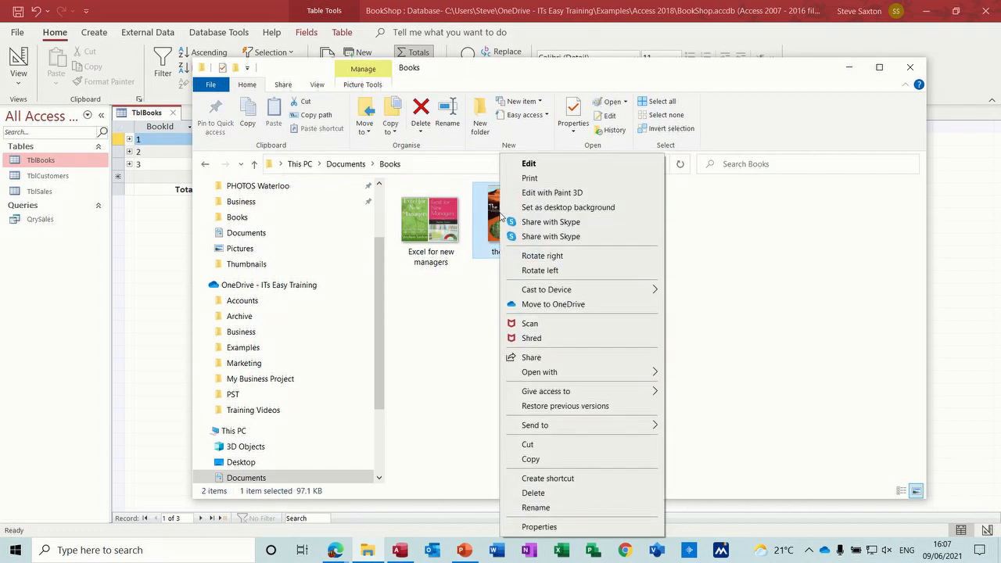
left_click(538, 525)
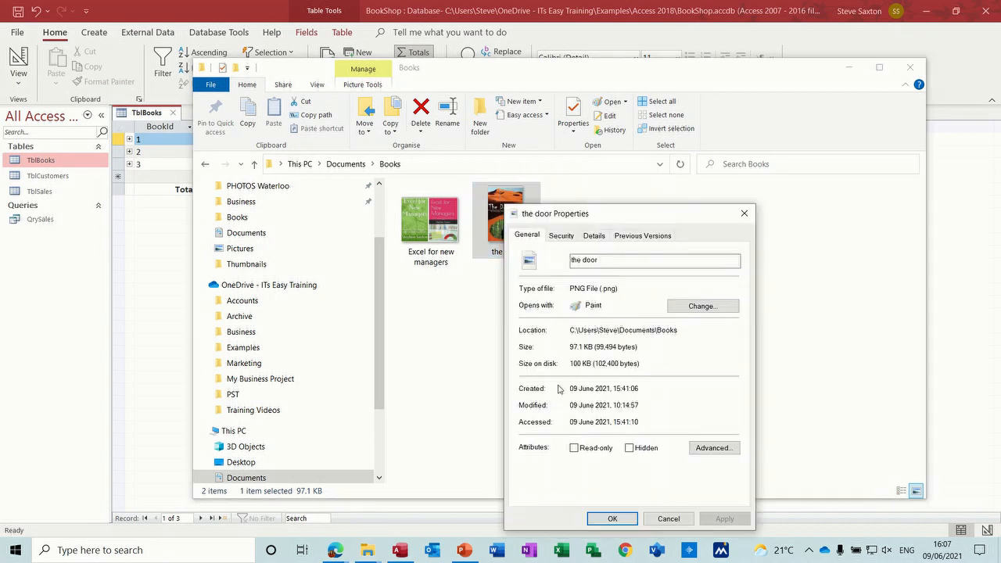
mouse_move(681, 335)
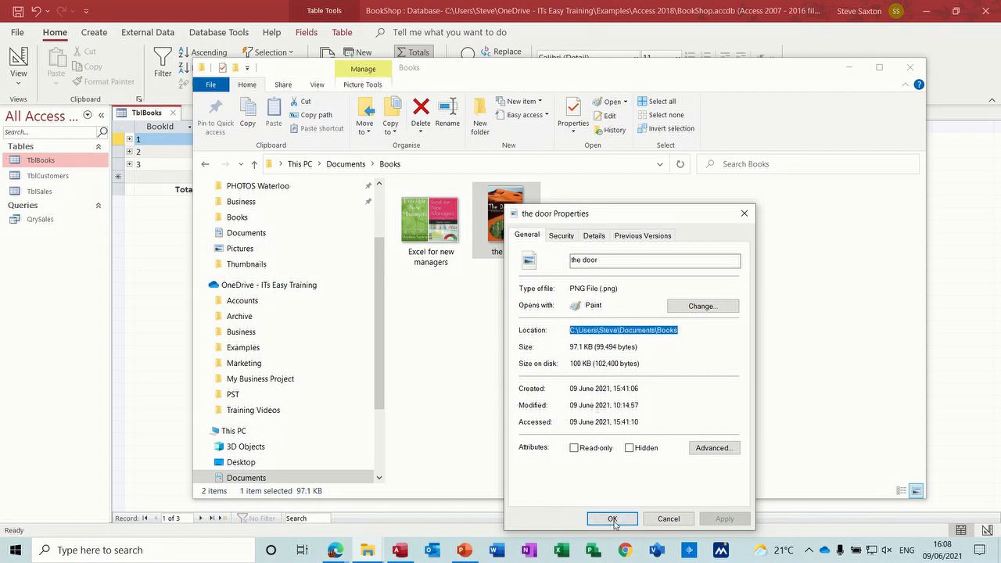
left_click(611, 519)
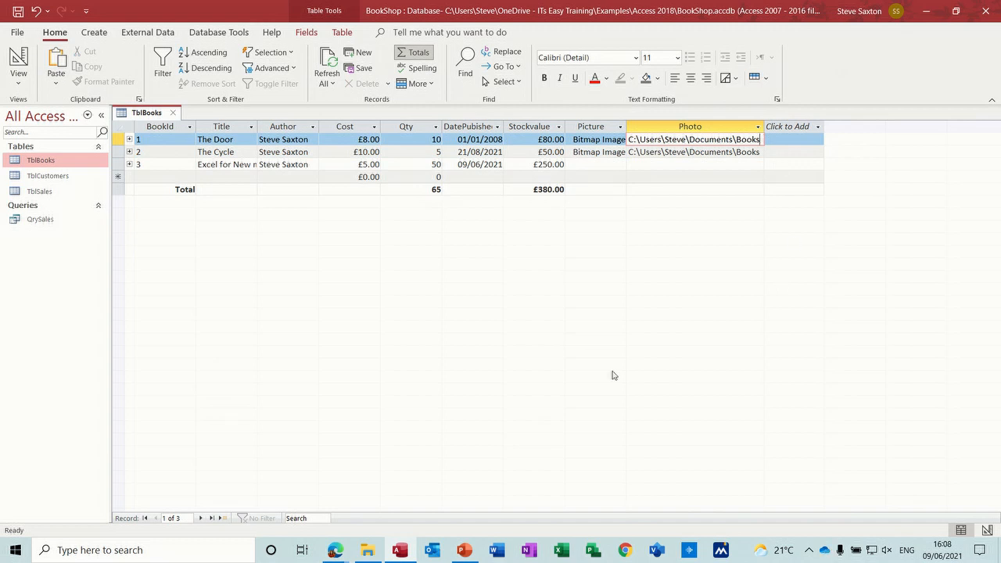
Reopen the door image's Properties in the Books folder to check its file extension
left_click(374, 551)
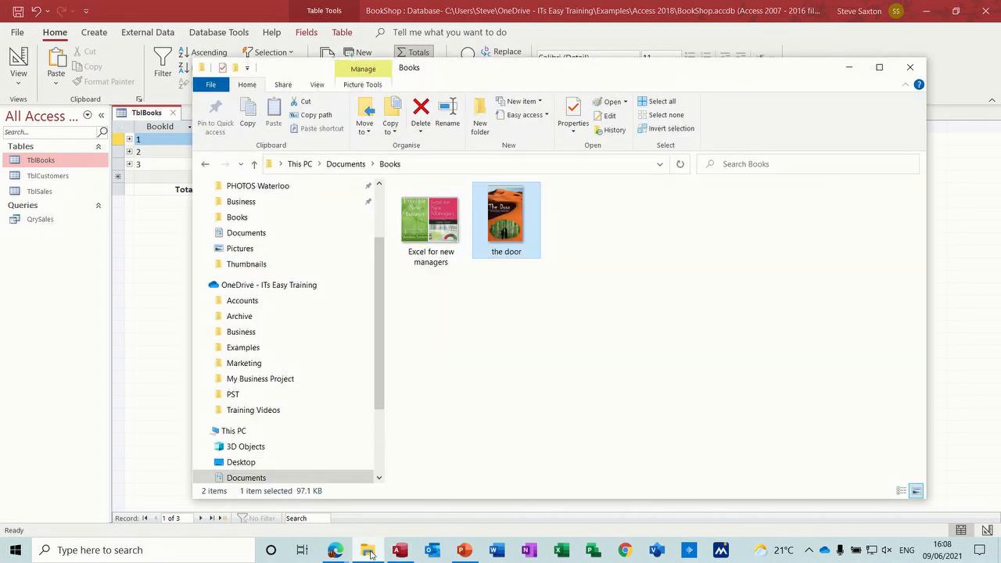
right_click(507, 219)
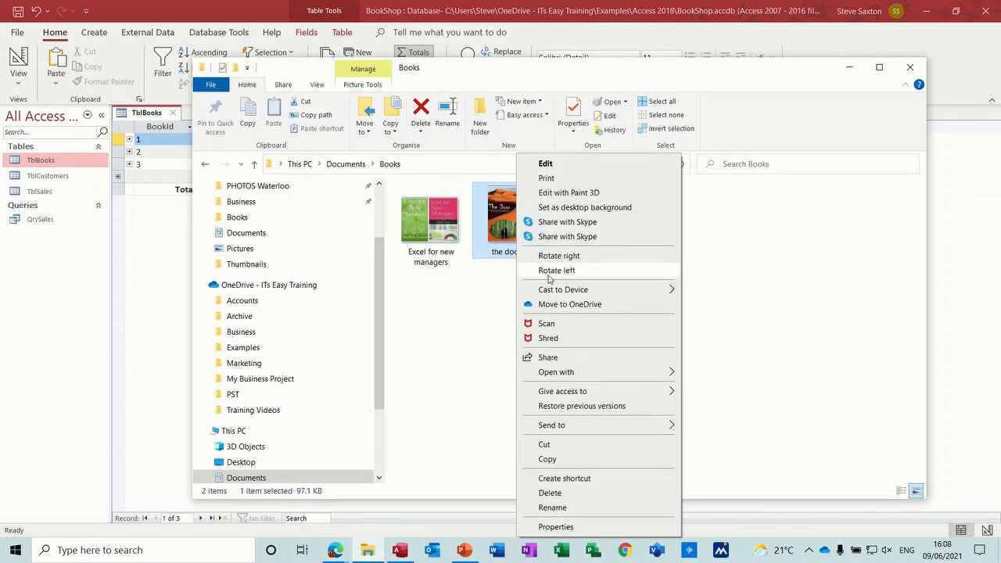
left_click(557, 526)
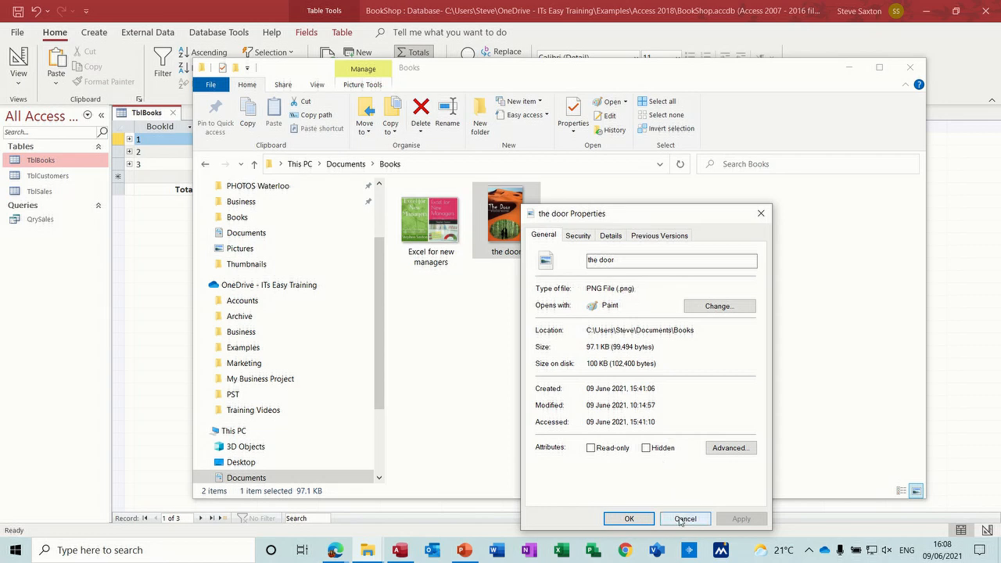
left_click(686, 520)
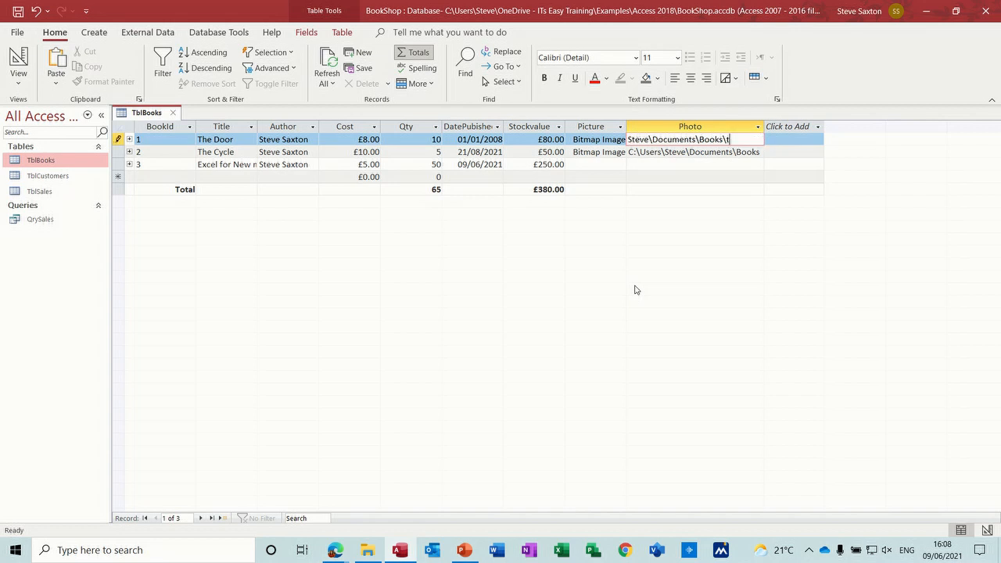
Complete the Photo path with 'the door.png' and move to the next record
type("the door")
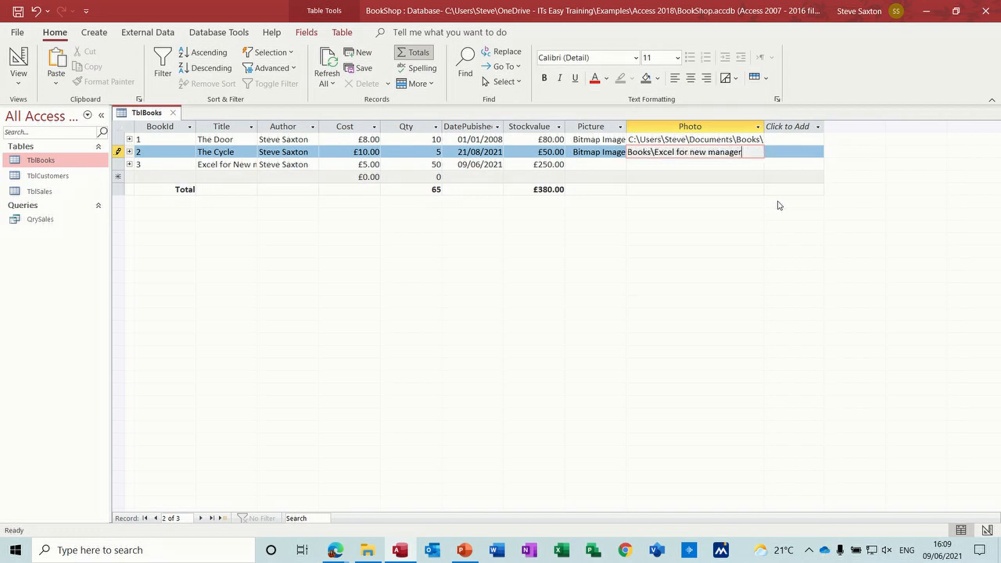
type(".p")
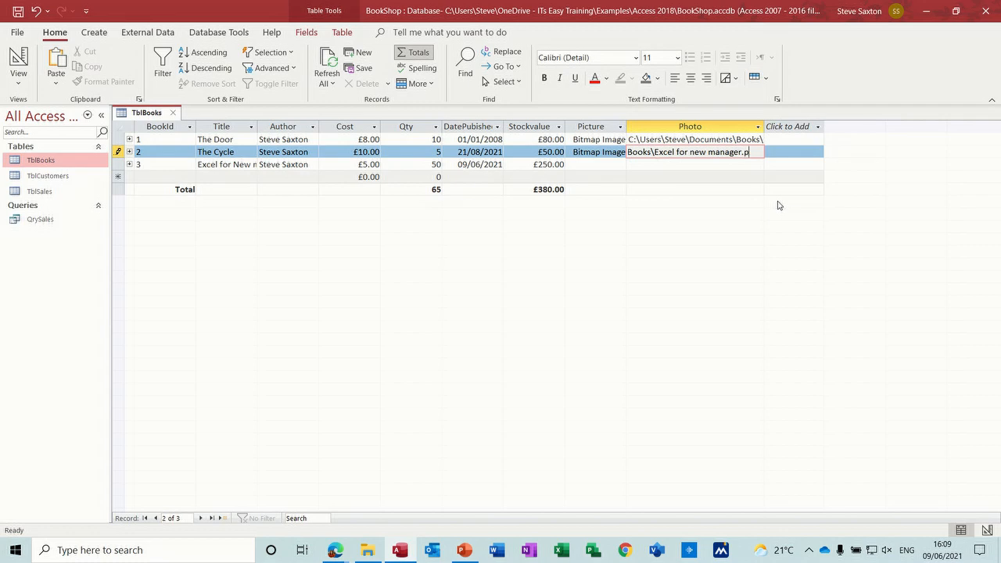
type("ng")
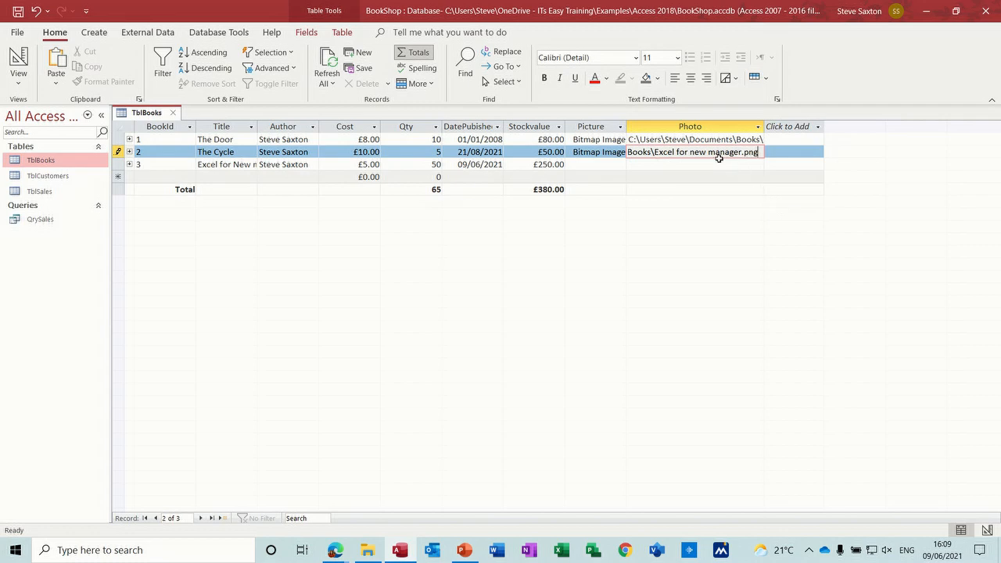
left_click(695, 164)
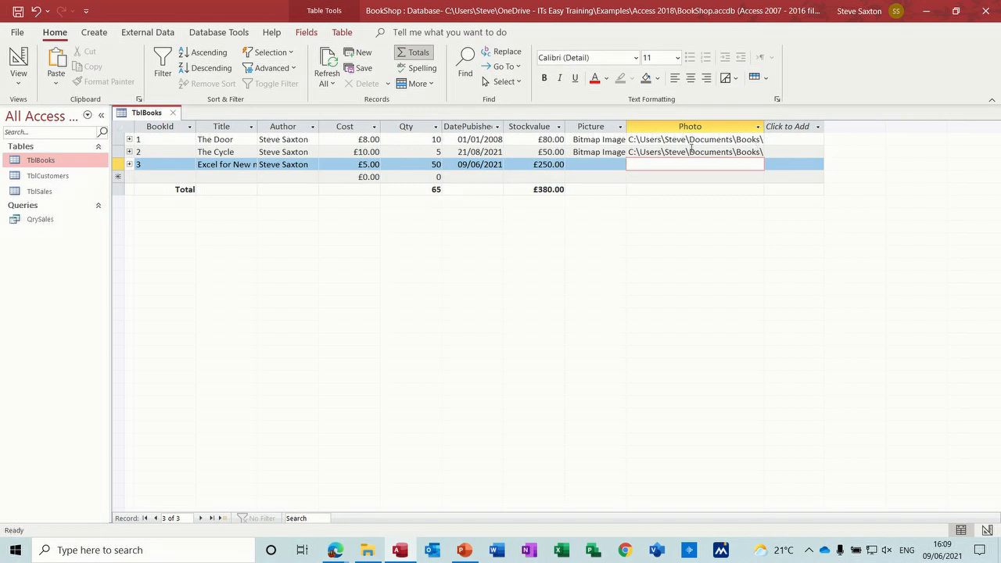
mouse_move(657, 158)
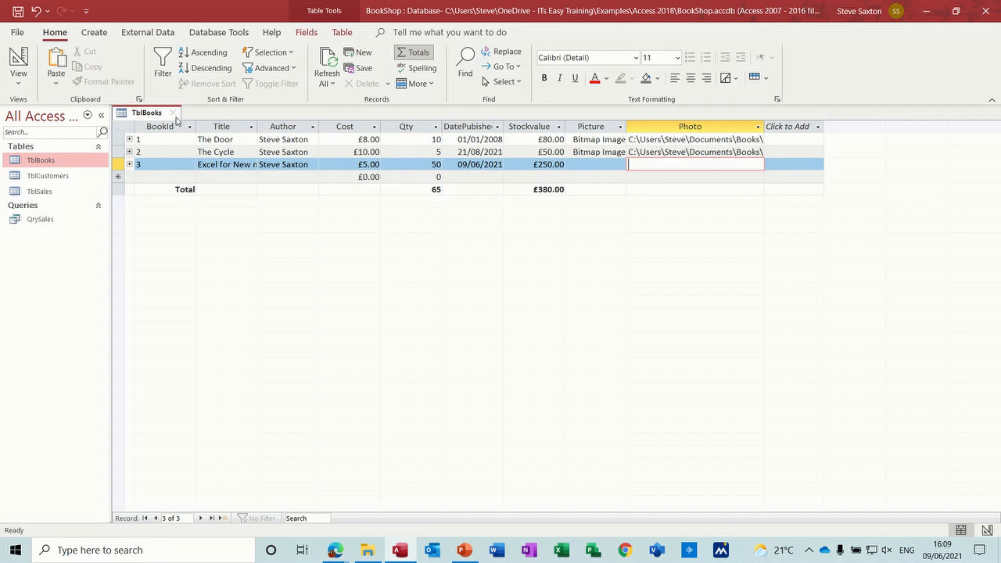
Close TblBooks saving its layout changes and go to the Create ribbon for forms
left_click(172, 112)
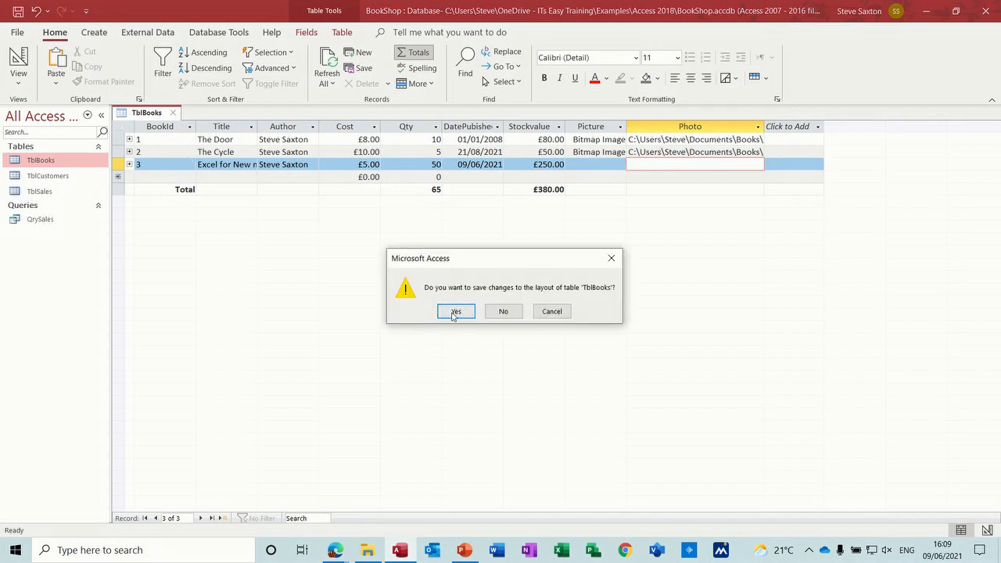
left_click(455, 311)
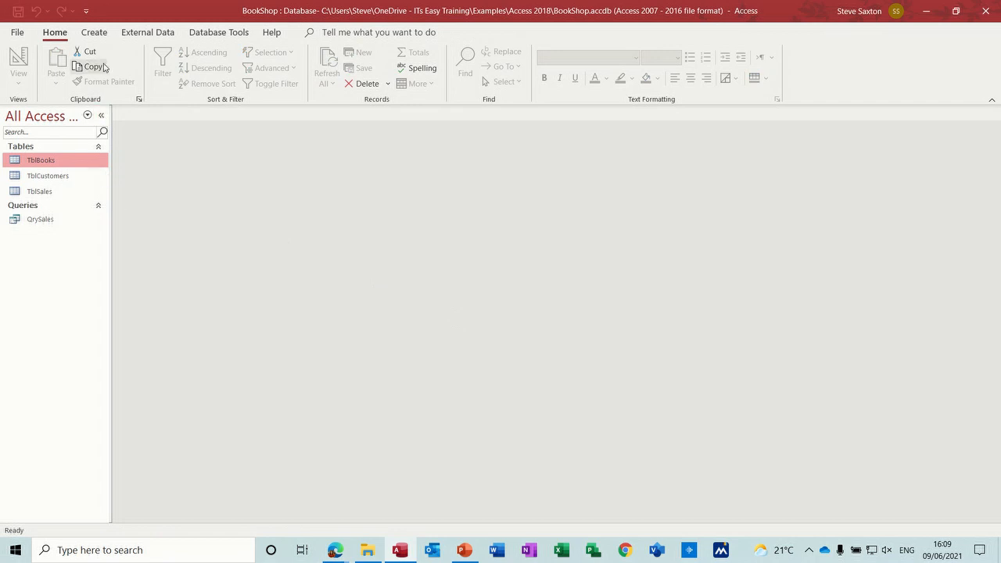
left_click(94, 33)
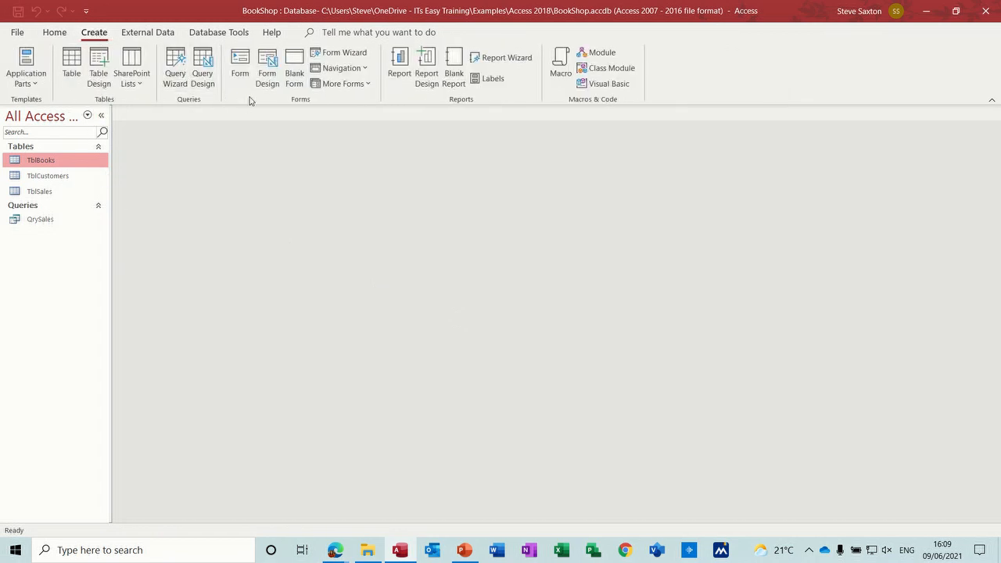
mouse_move(239, 66)
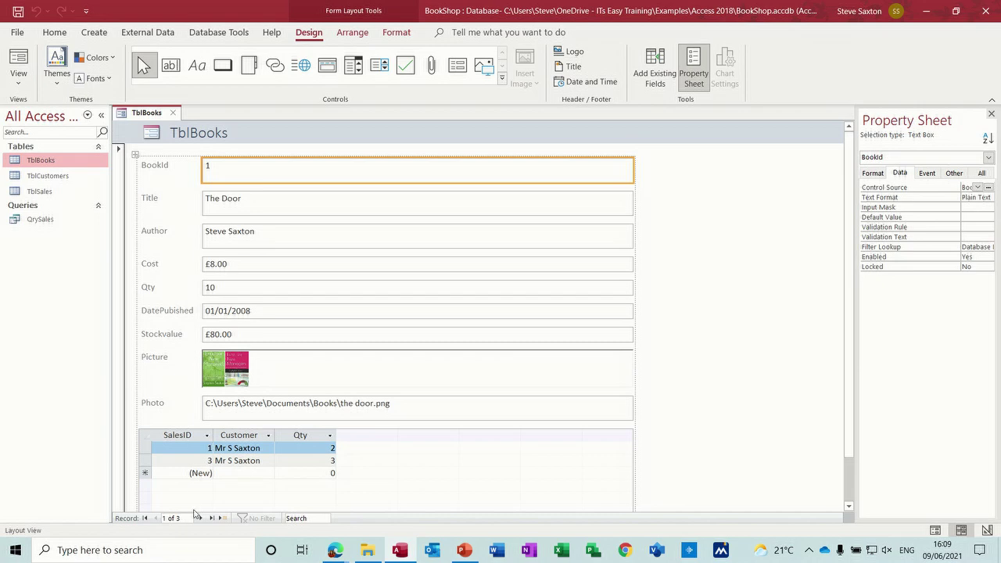
Browse the new TblBooks form's records, then switch it to design view
left_click(211, 517)
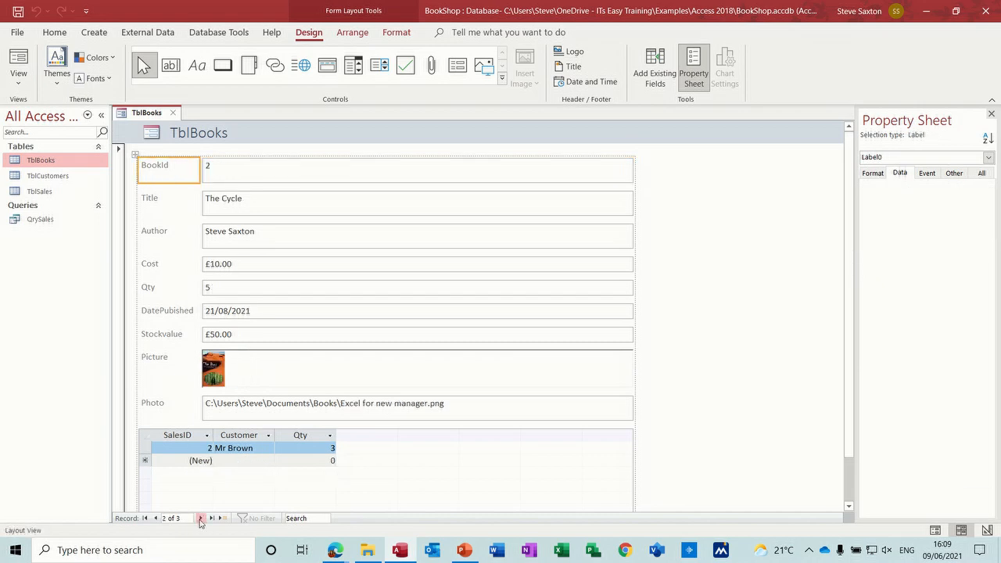
left_click(203, 518)
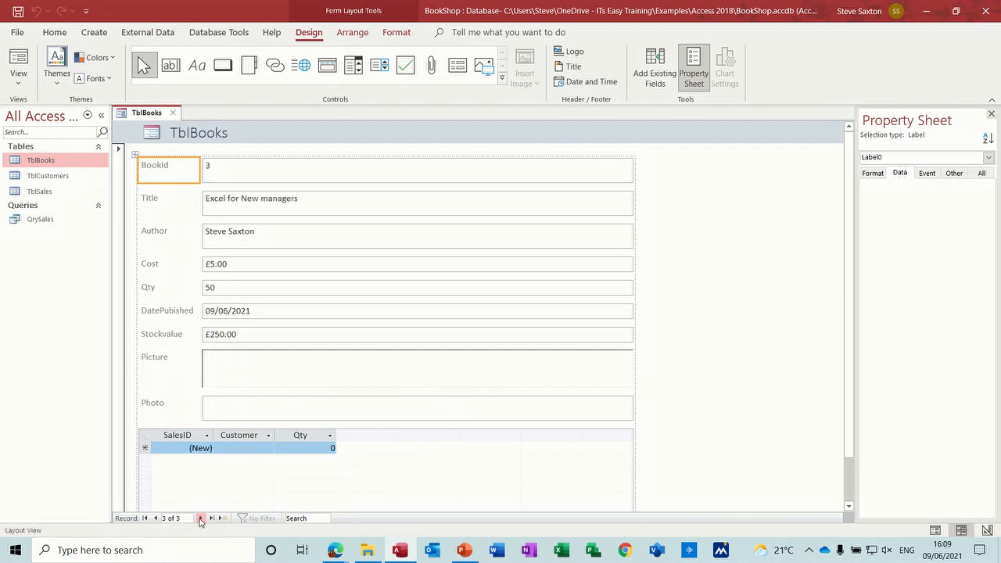
left_click(160, 520)
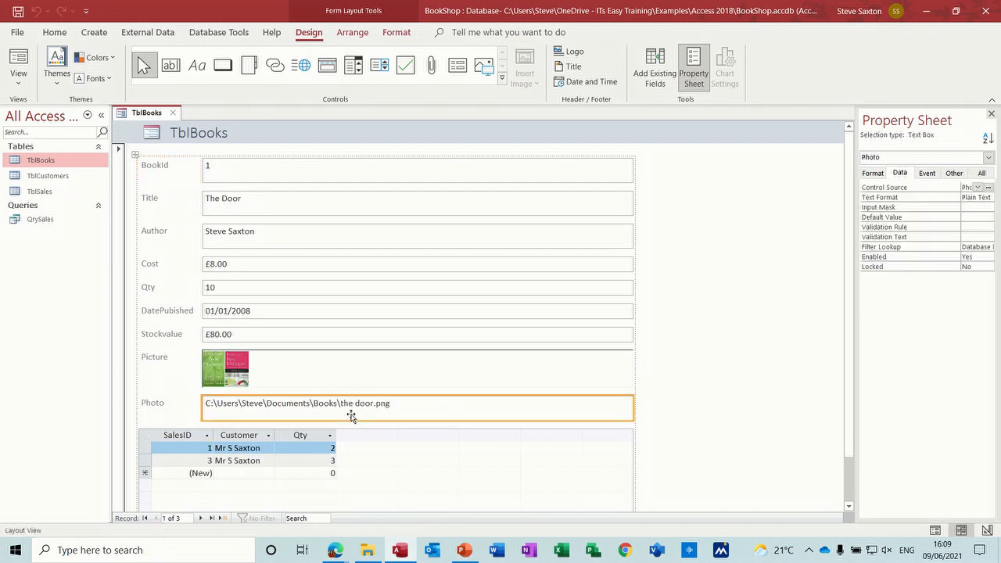
left_click(16, 78)
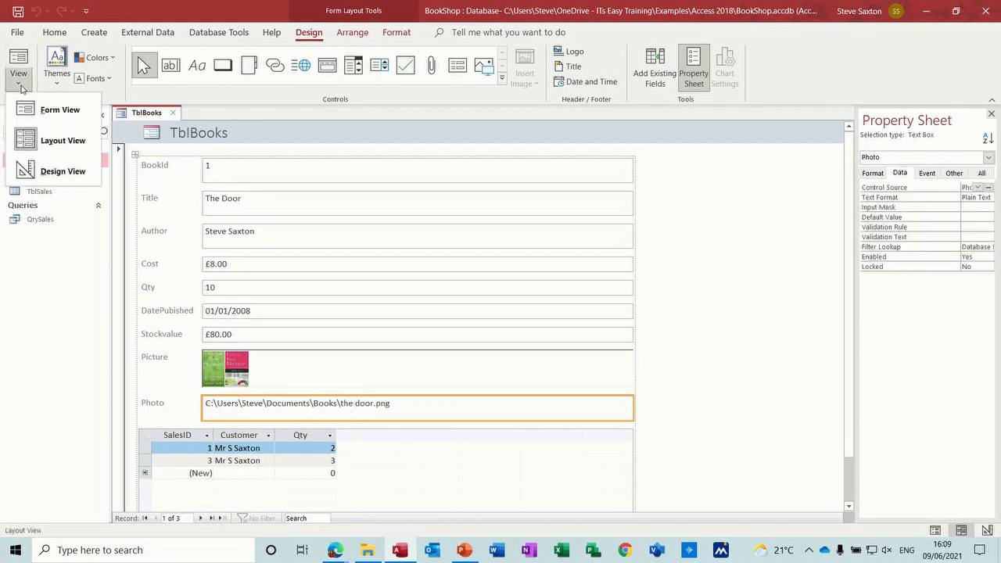
left_click(62, 171)
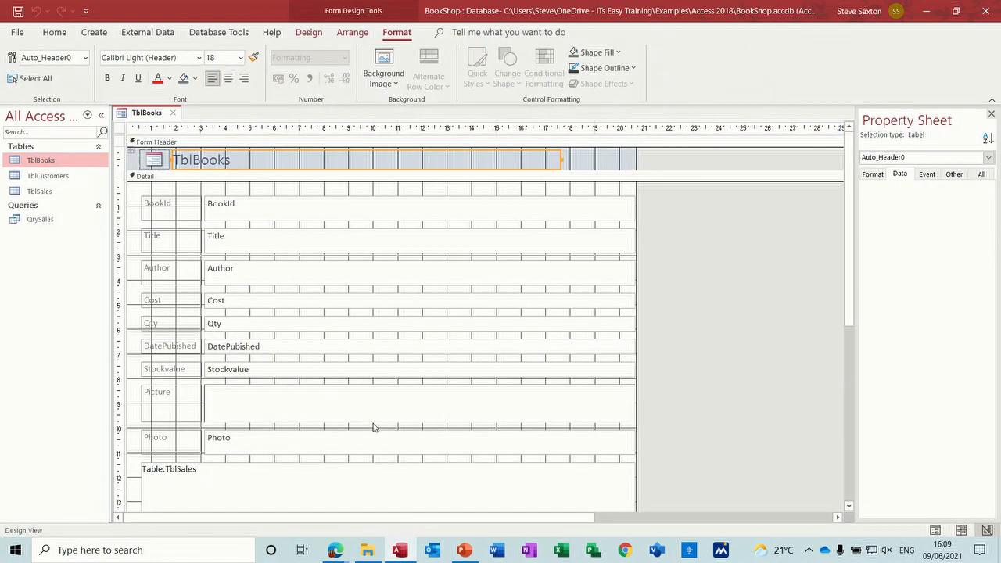
Select the form and expand the Design tab's full Controls gallery
left_click(368, 438)
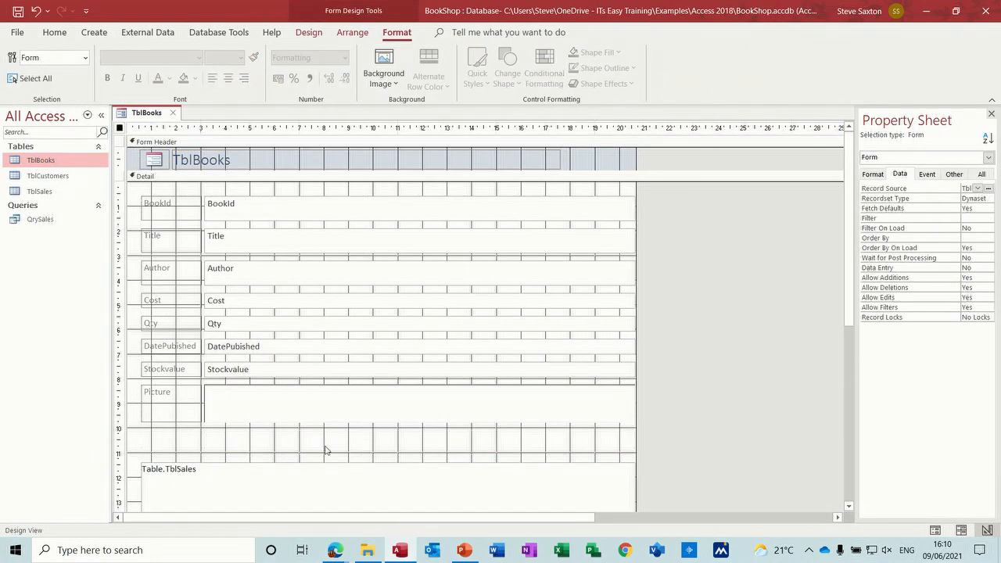
mouse_move(435, 169)
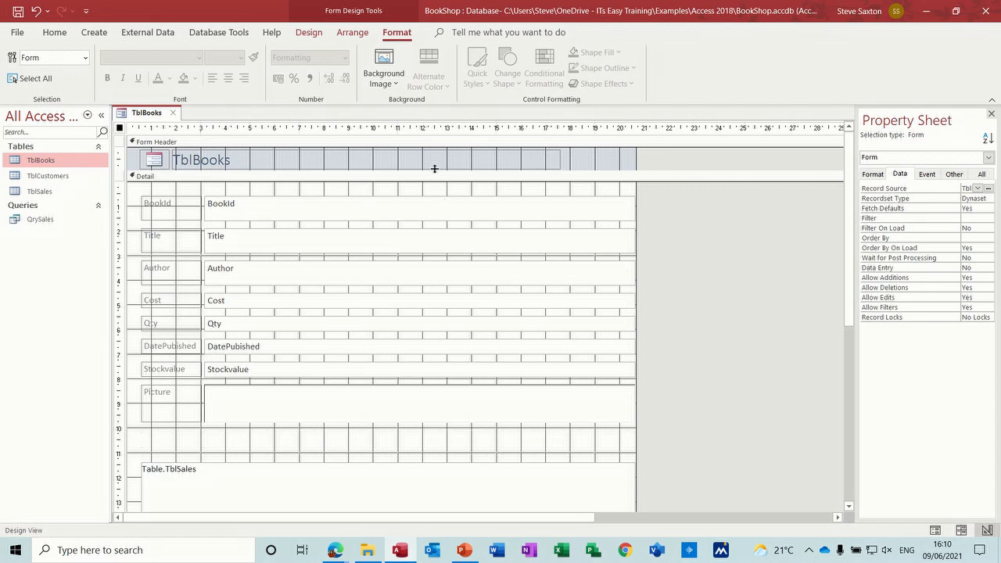
left_click(308, 31)
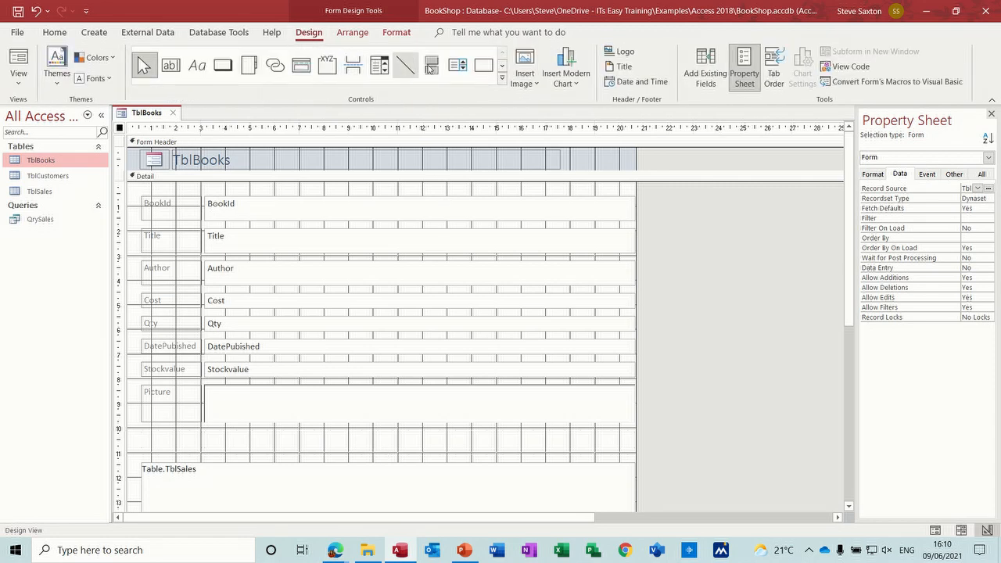
left_click(492, 75)
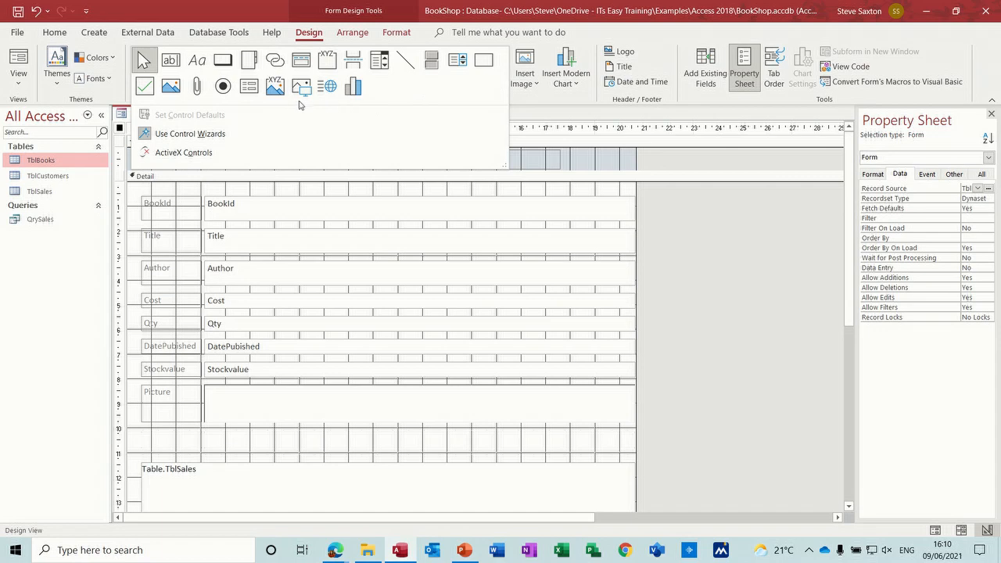
mouse_move(300, 86)
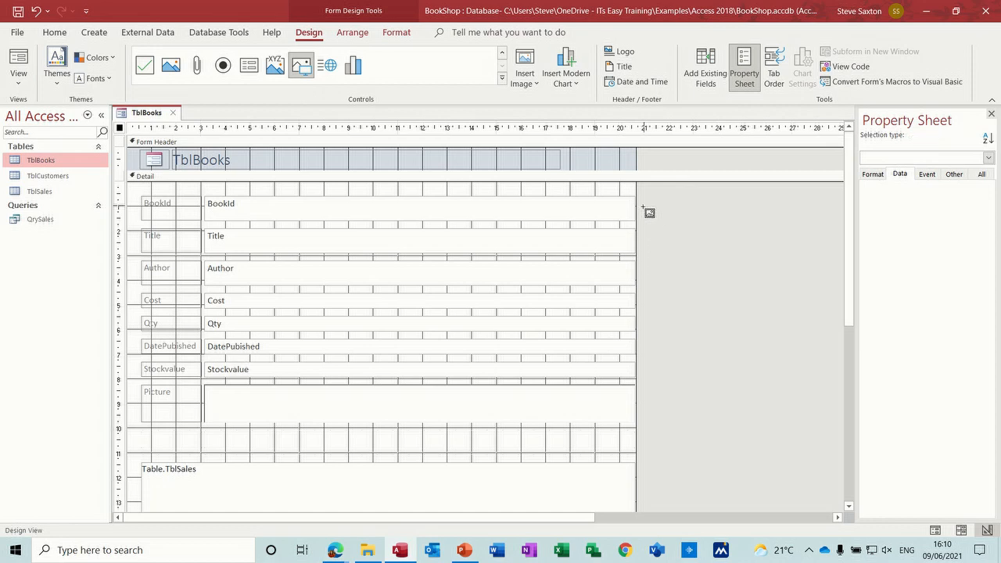
Draw an Image control right of the book fields, cancelling the Insert Picture dialog
left_click_drag(645, 210, 832, 441)
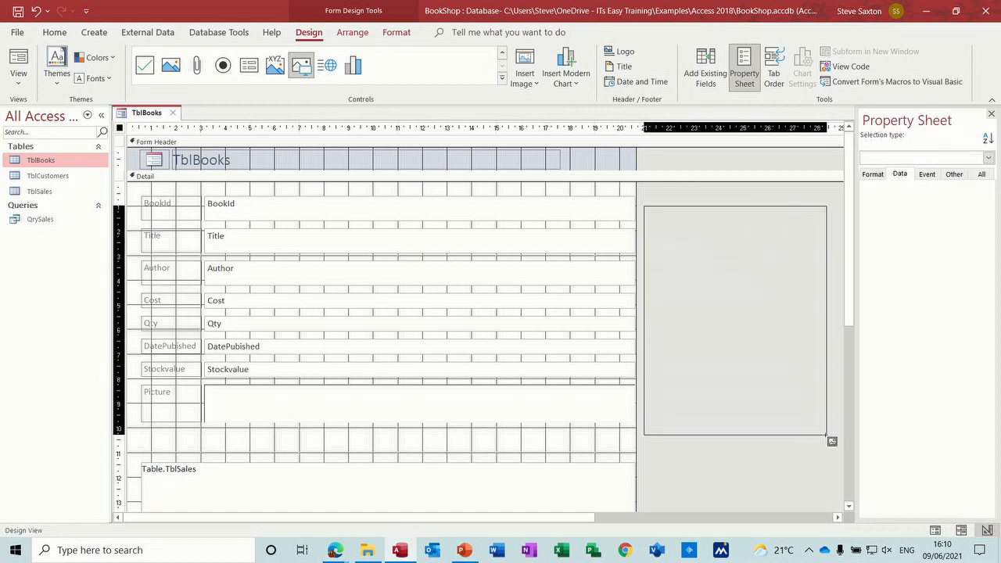
left_click(297, 66)
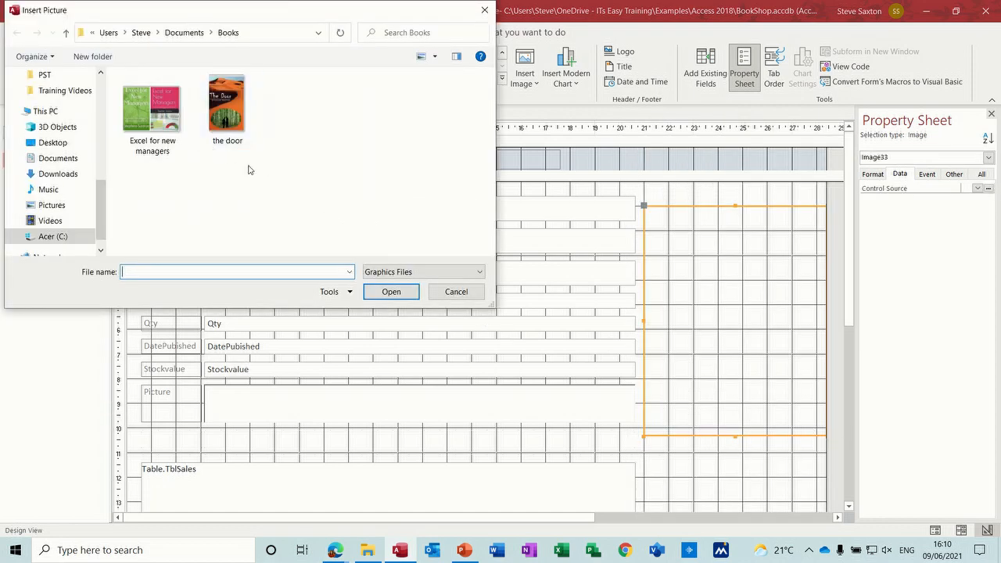
mouse_move(457, 293)
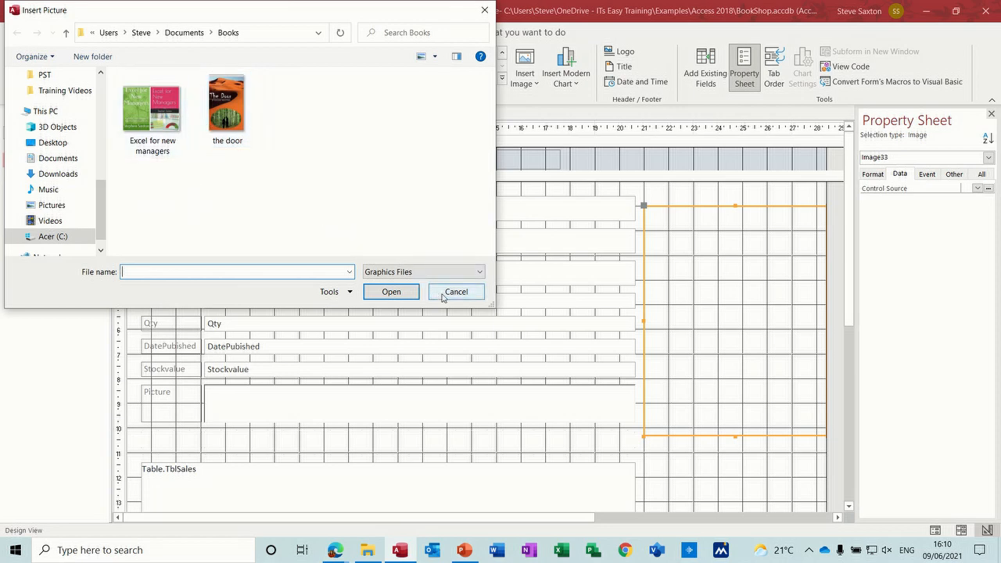
left_click(456, 291)
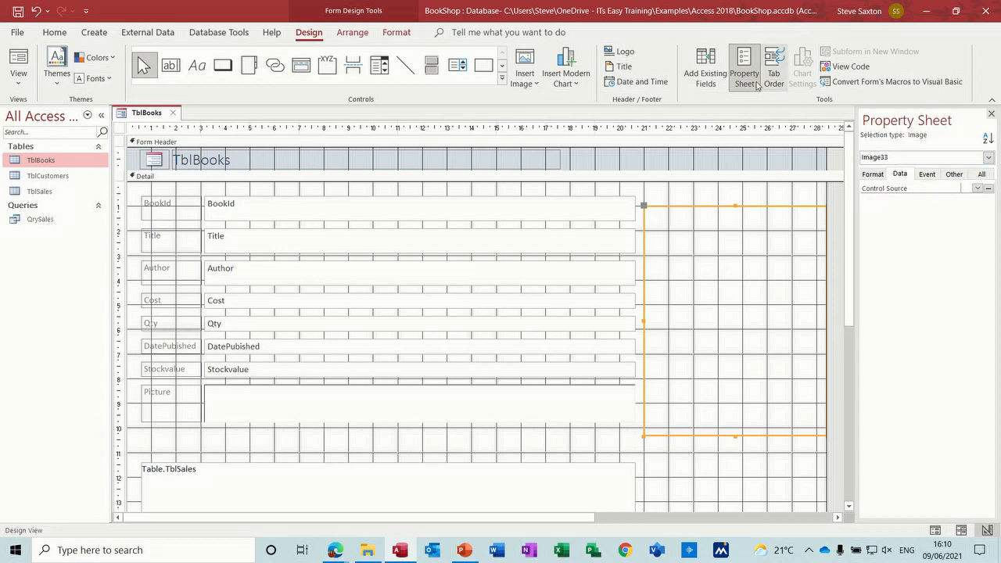
mouse_move(745, 66)
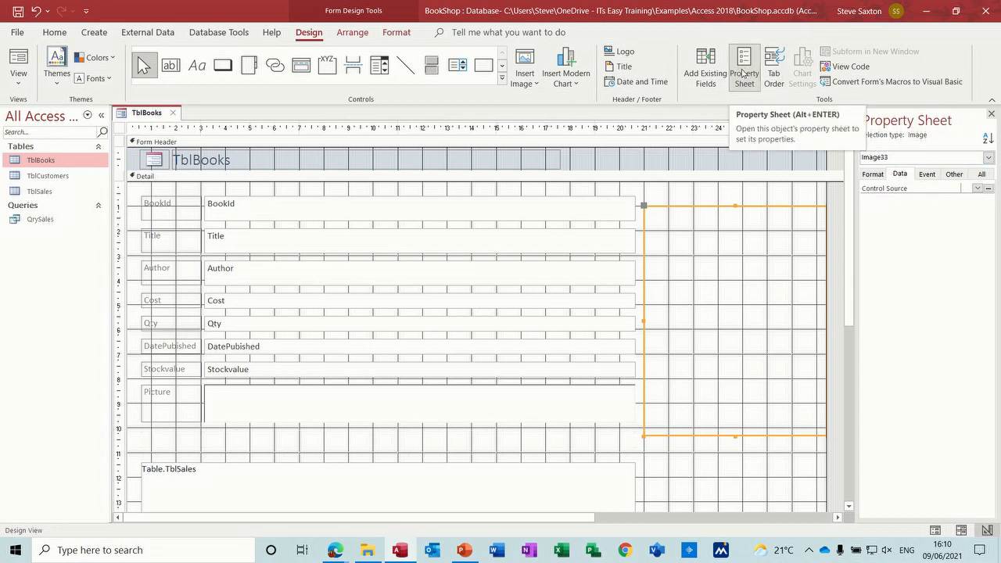
Set the image's Control Source to Photo and view the form showing The Door's cover
left_click(976, 188)
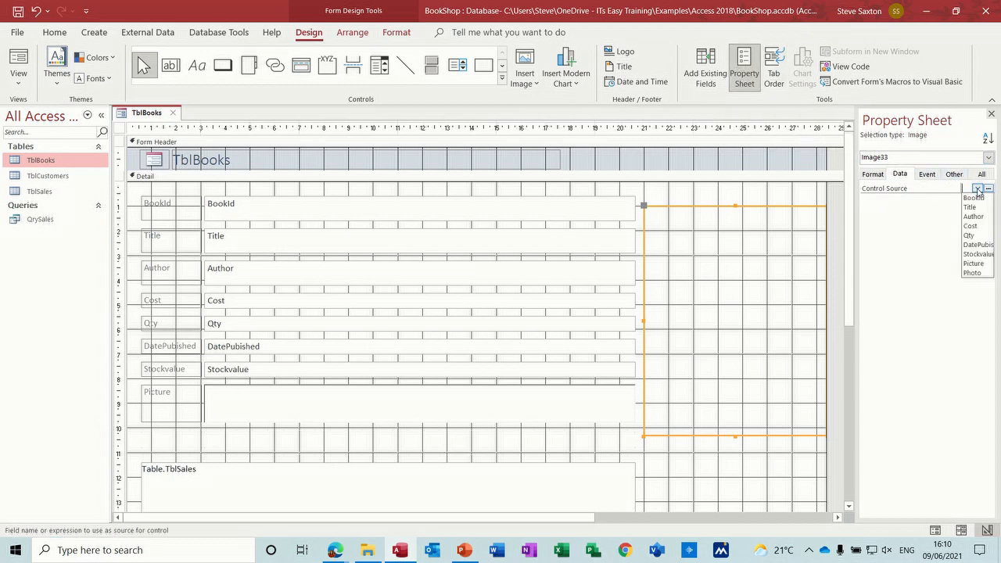
left_click(973, 272)
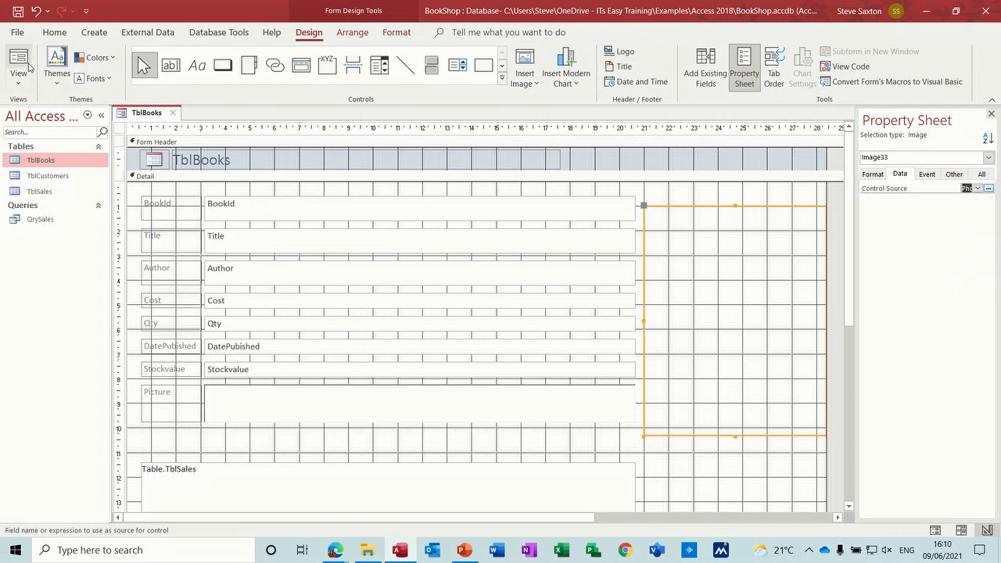
left_click(19, 61)
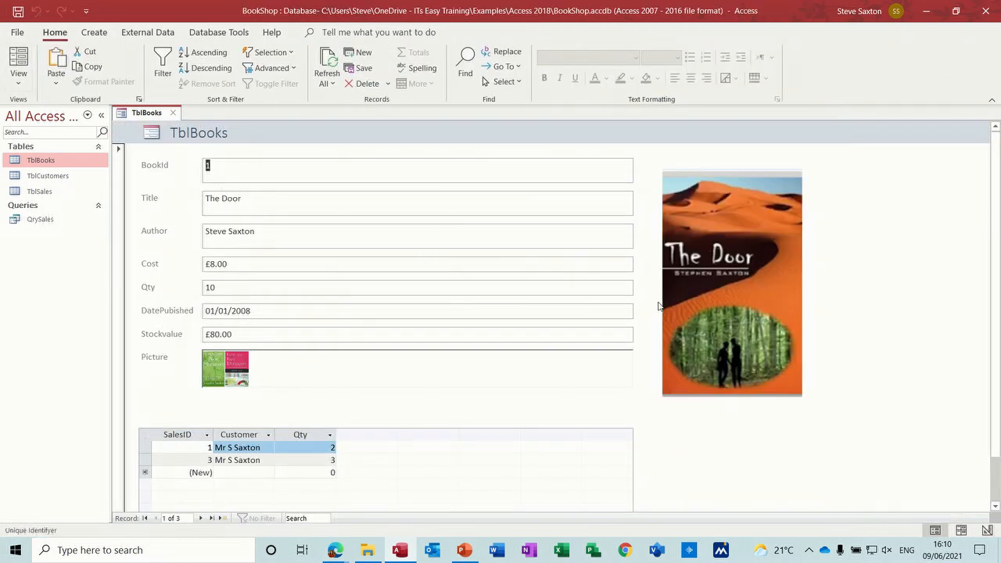
mouse_move(726, 331)
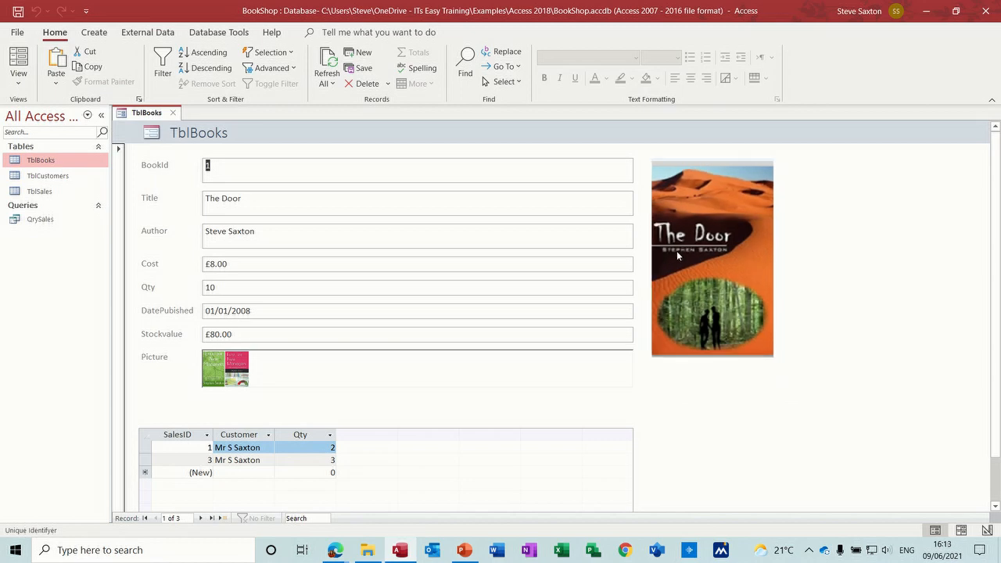
left_click(200, 518)
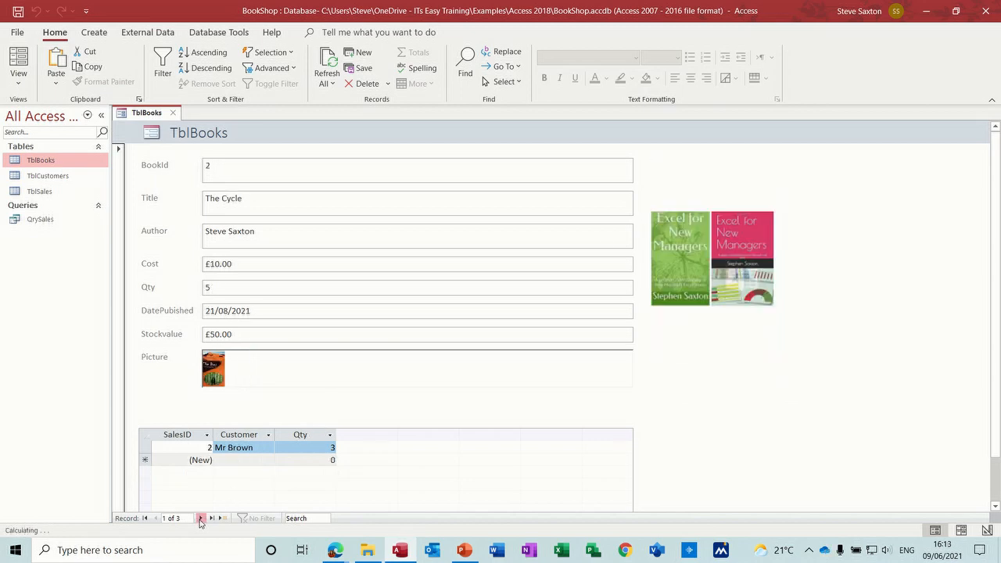
left_click(201, 518)
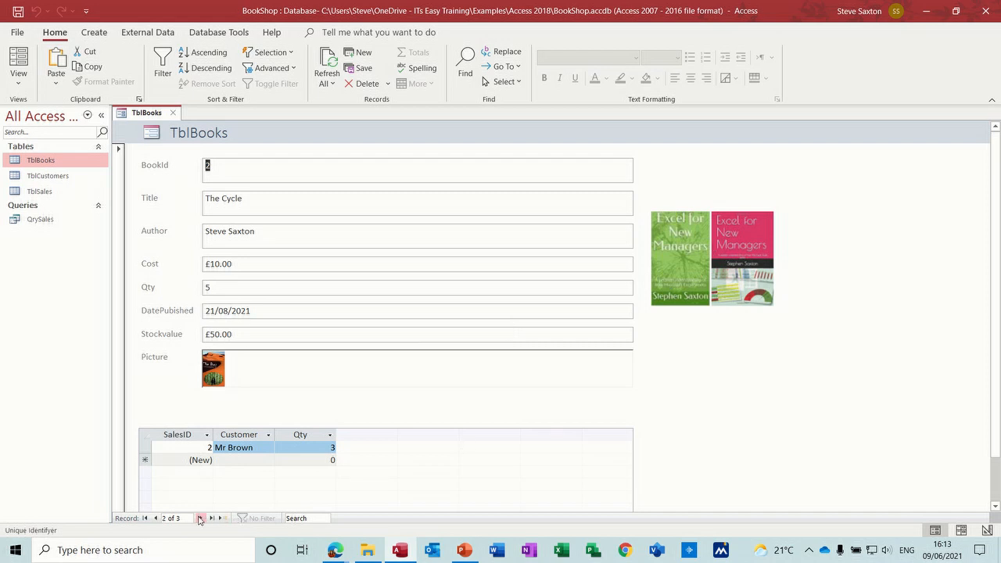
left_click(200, 517)
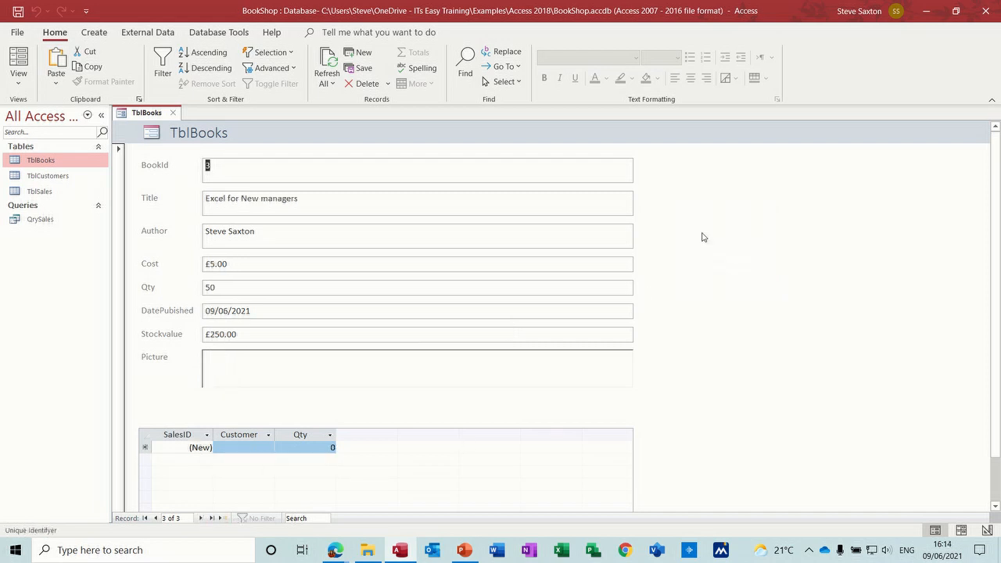
mouse_move(150, 413)
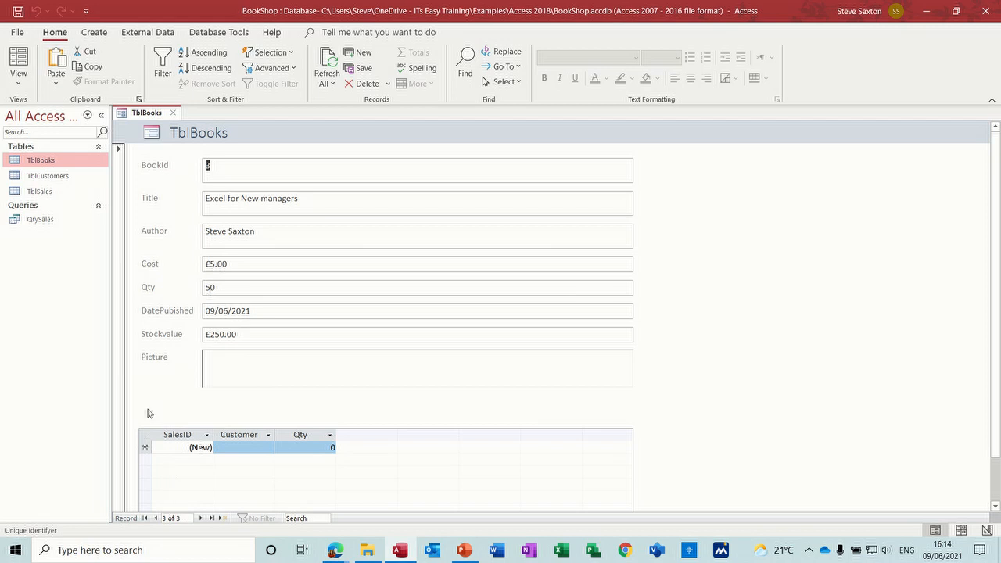
left_click(156, 519)
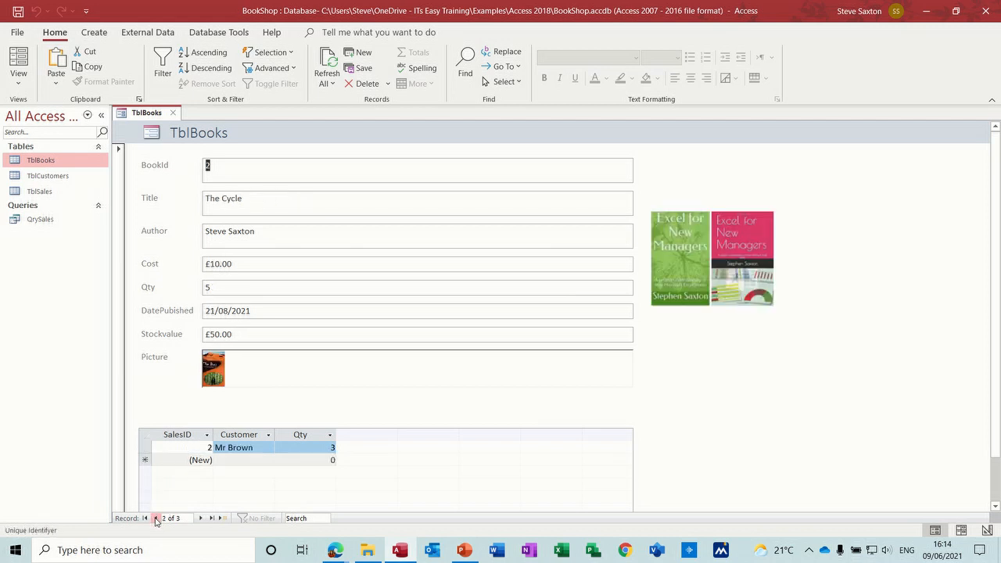
left_click(153, 520)
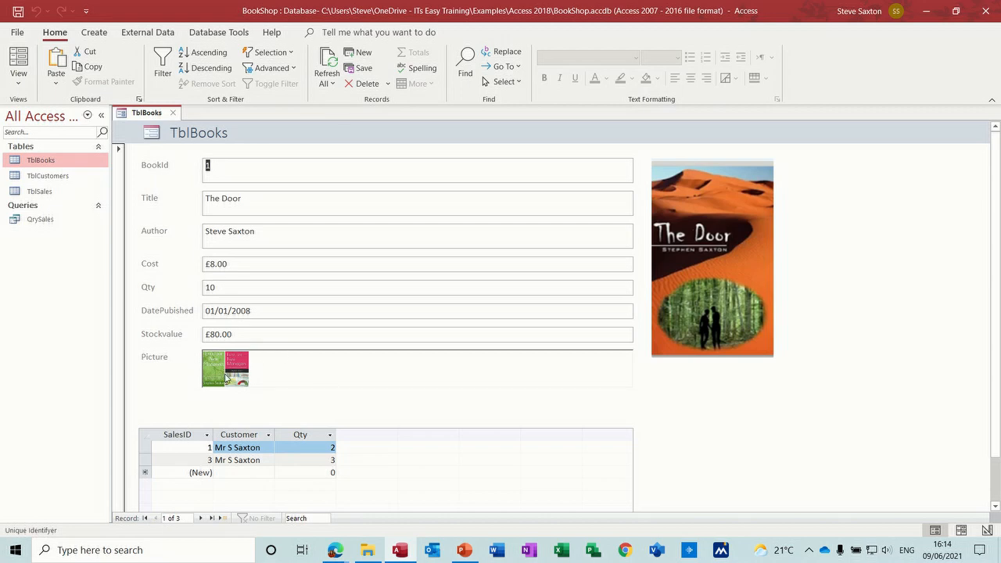
mouse_move(166, 360)
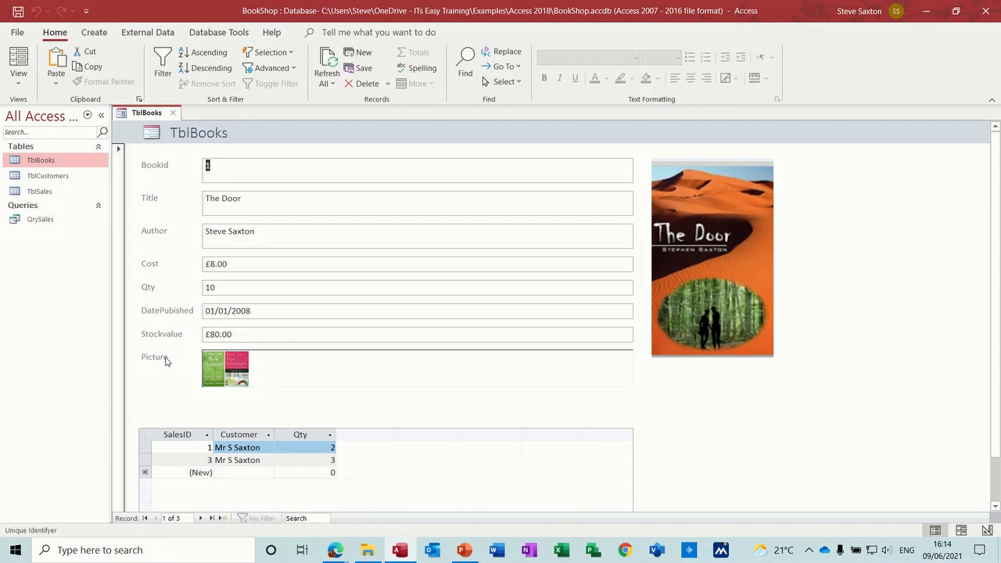
mouse_move(226, 370)
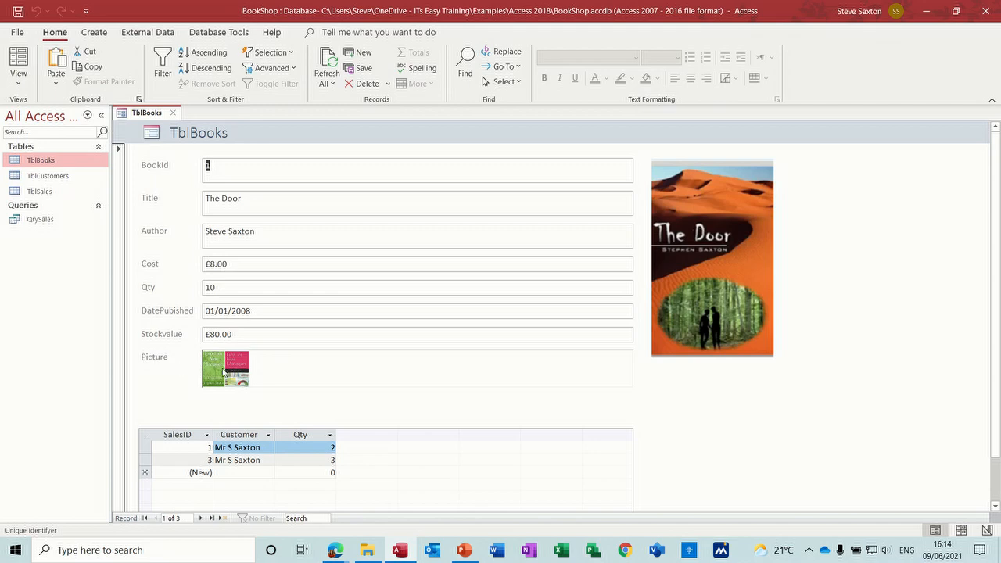
mouse_move(247, 395)
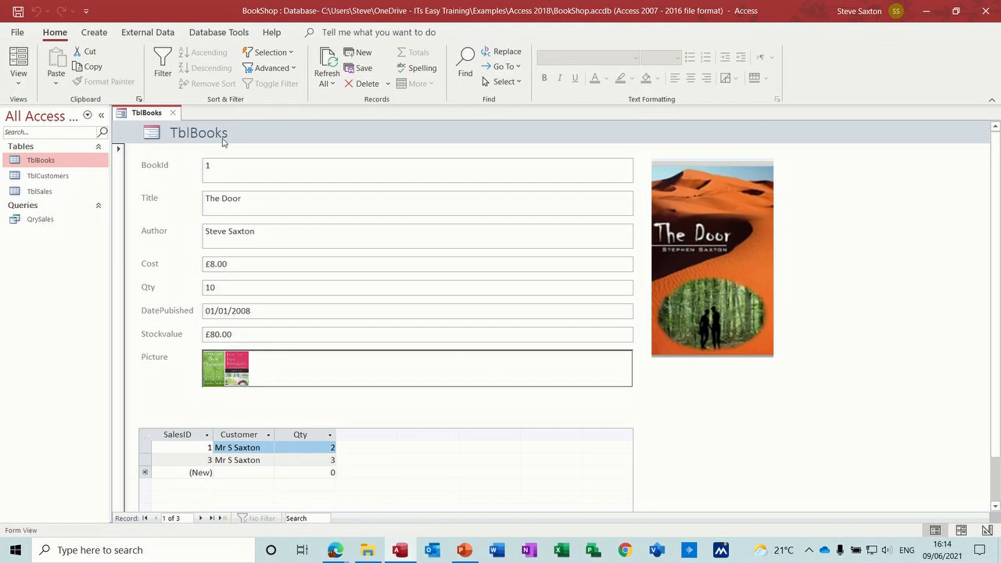
Return to design view and move the TblSales subform further down via the Arrange tools
left_click(19, 66)
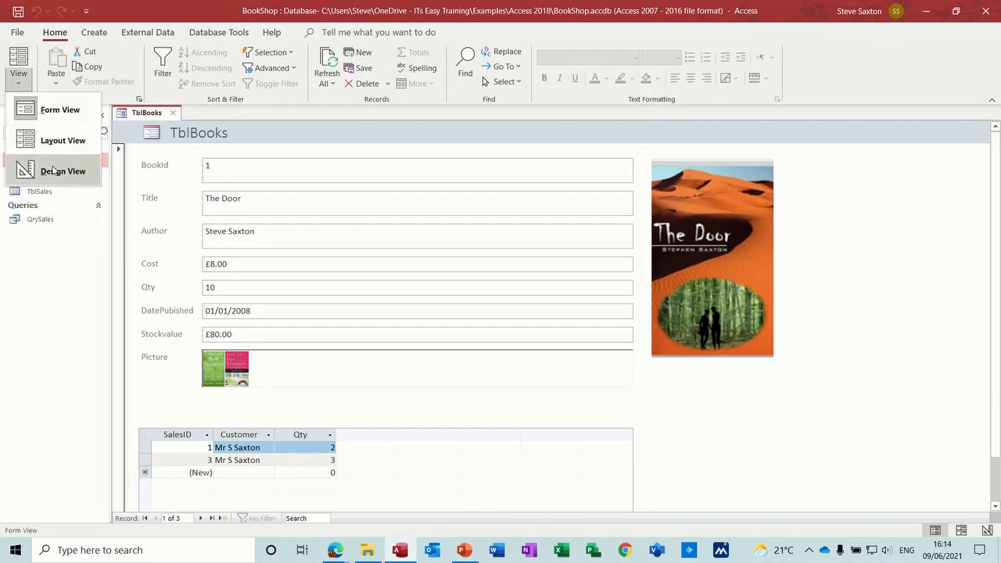
left_click(63, 171)
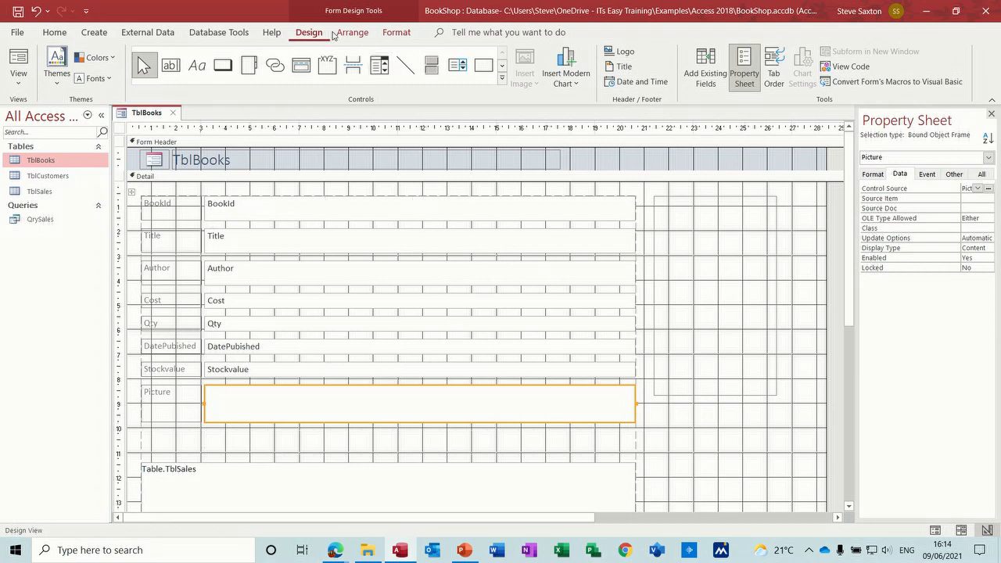
left_click(352, 31)
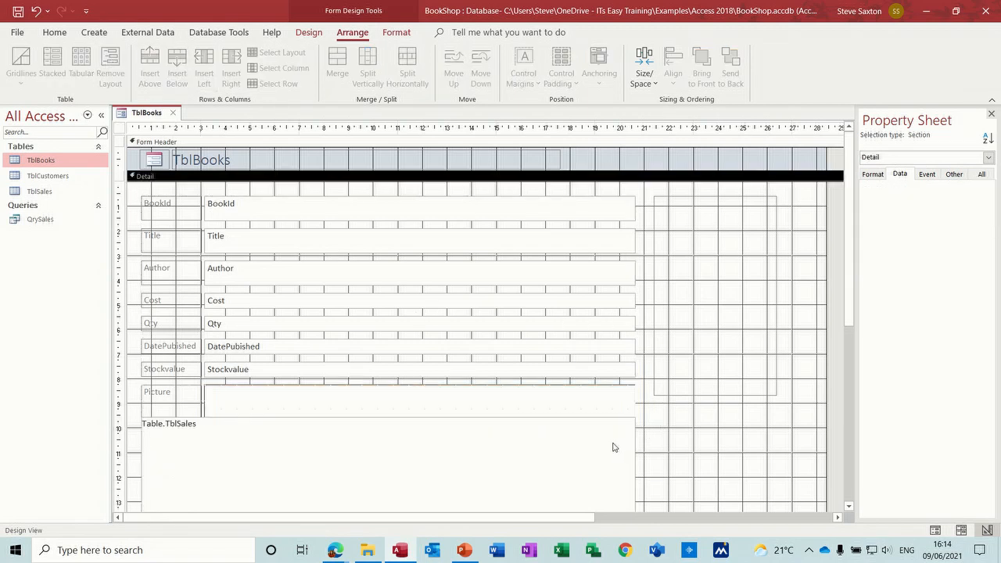
left_click(383, 462)
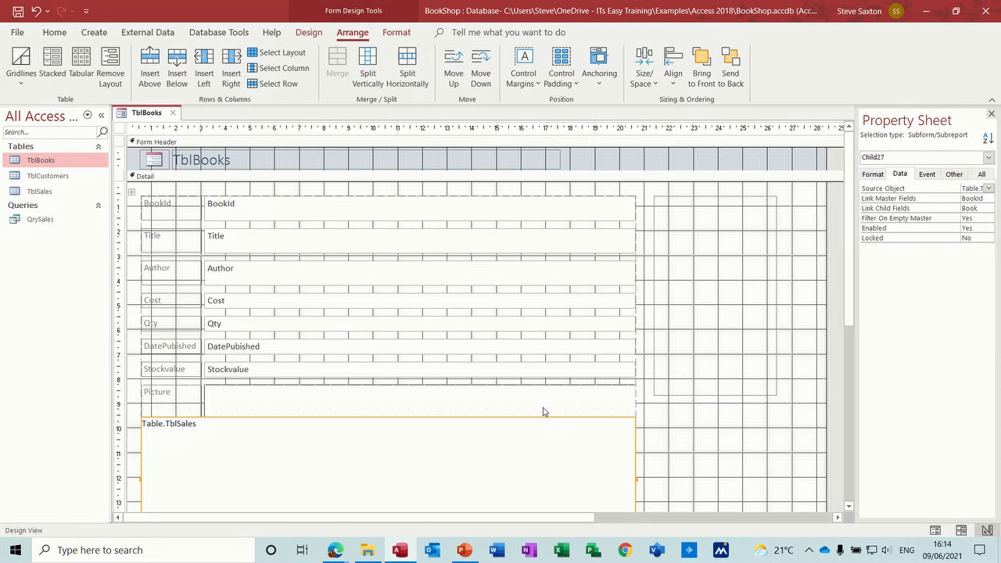
left_click(419, 399)
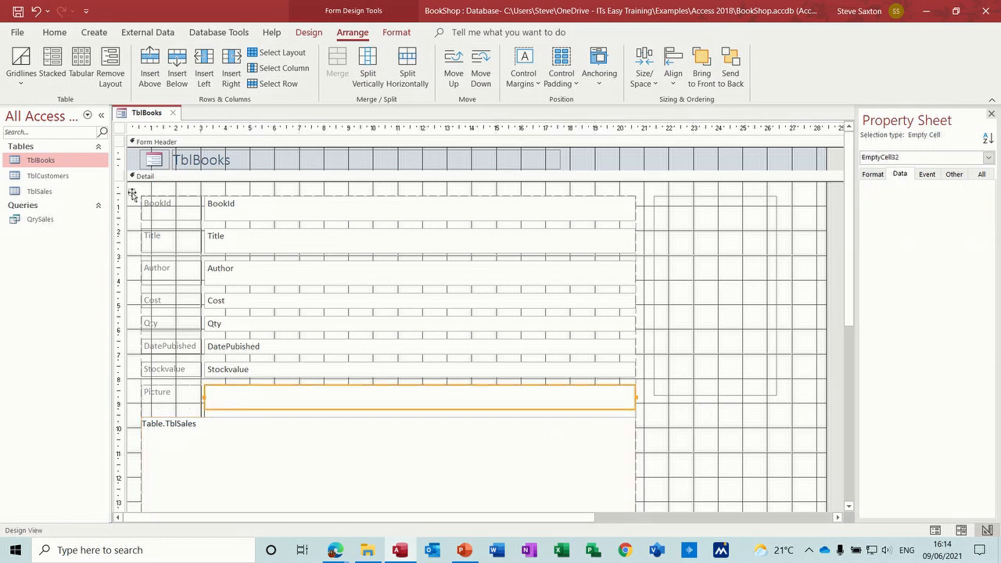
left_click(132, 194)
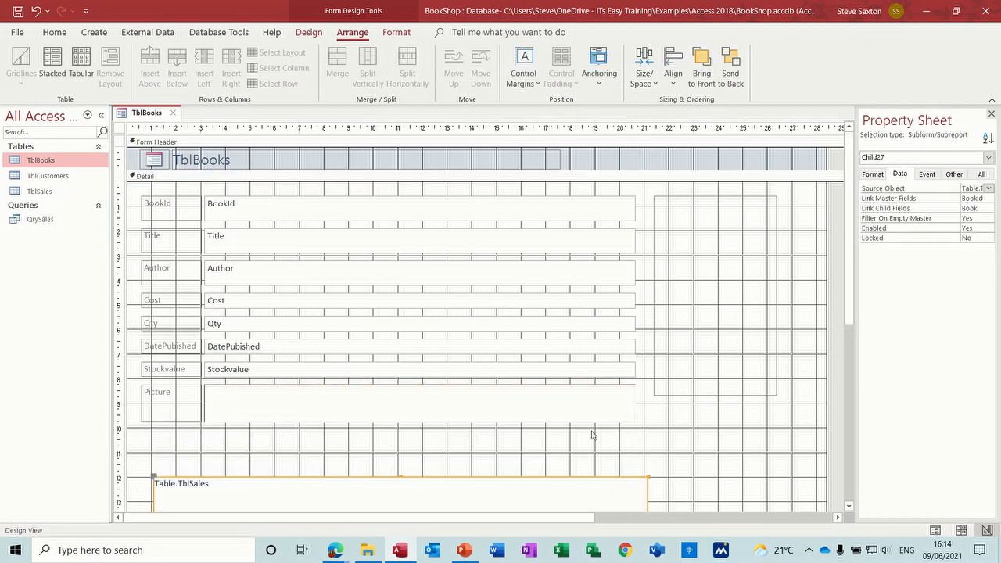
Resize the Picture bound object frame to a narrower, taller box
left_click(414, 419)
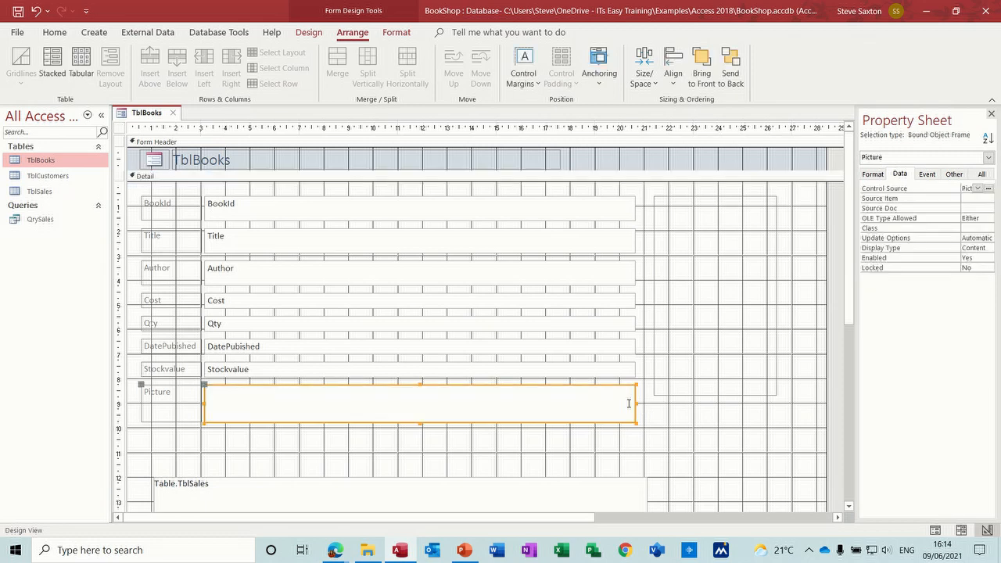
left_click_drag(636, 403, 401, 404)
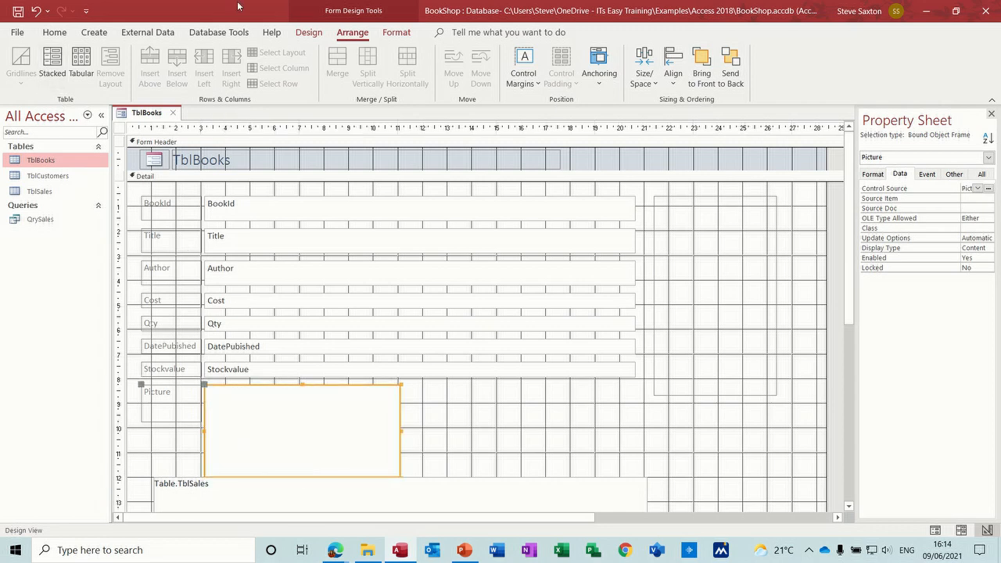
left_click(308, 31)
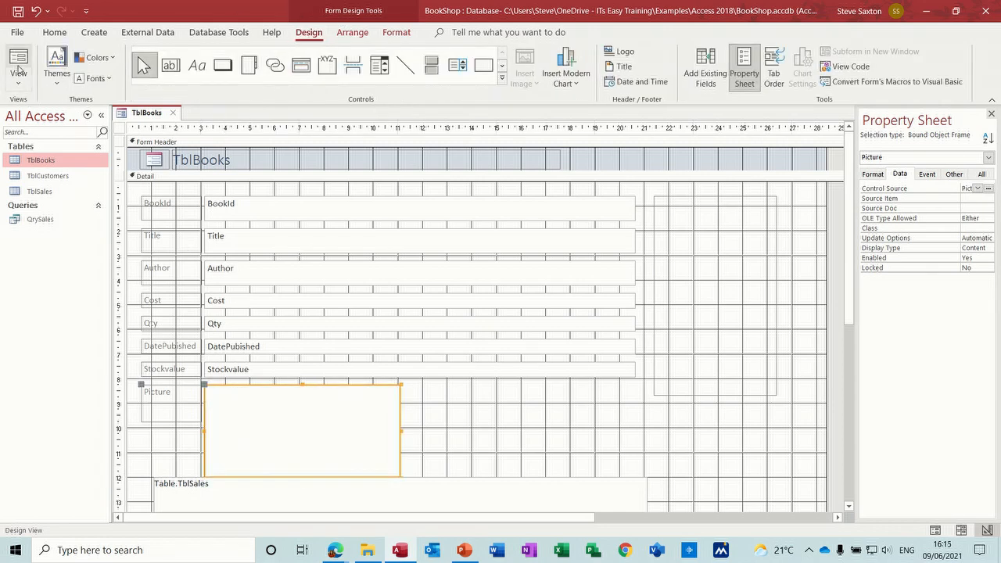
Preview the form with live data and step forward and back through the three book records to check the covers
left_click(15, 59)
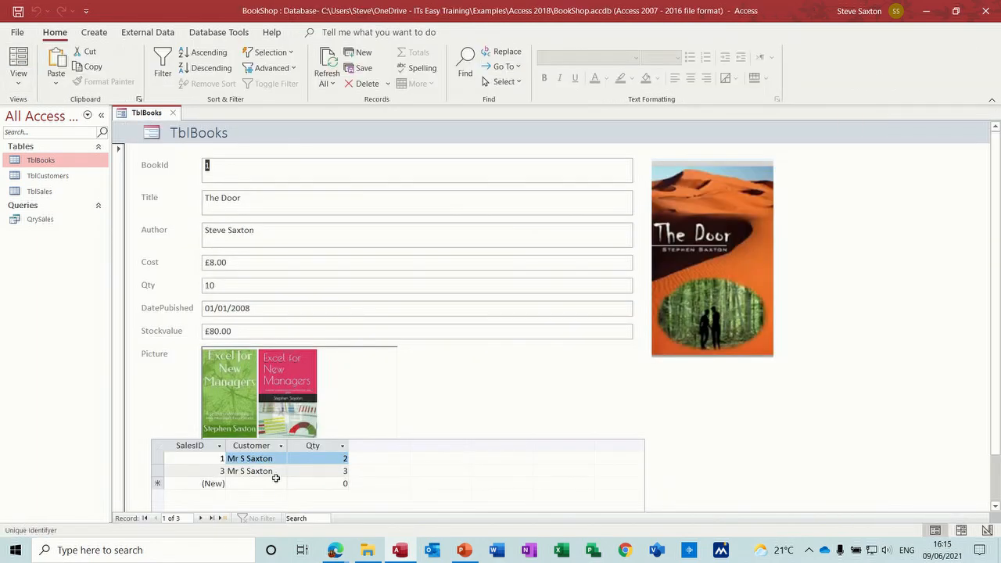
left_click(202, 520)
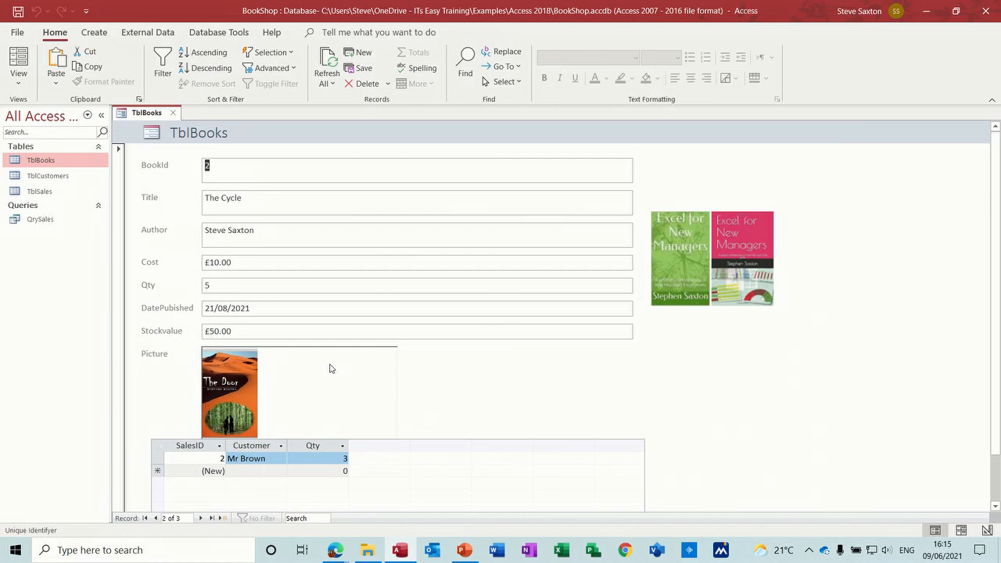
mouse_move(228, 504)
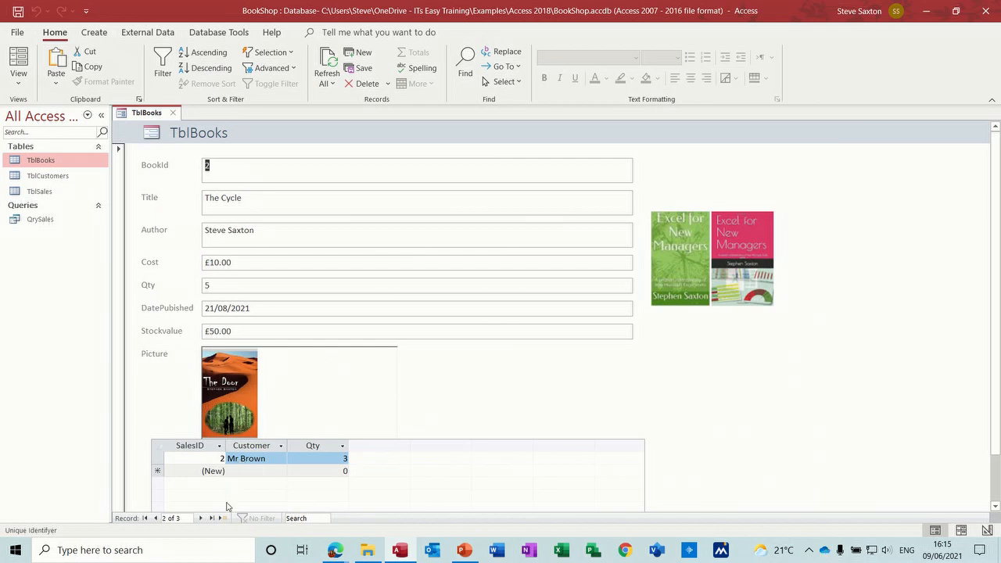
left_click(200, 520)
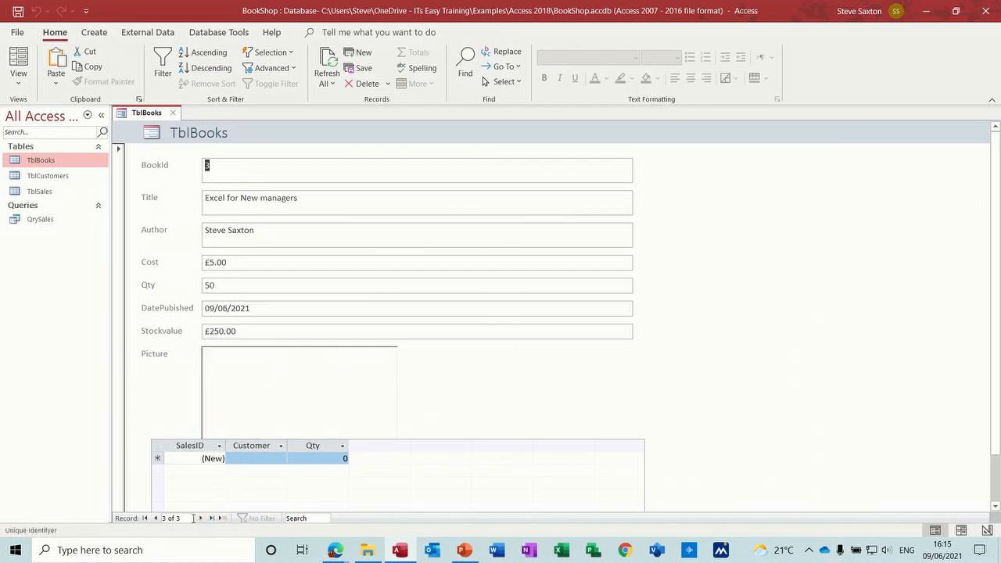
left_click(156, 520)
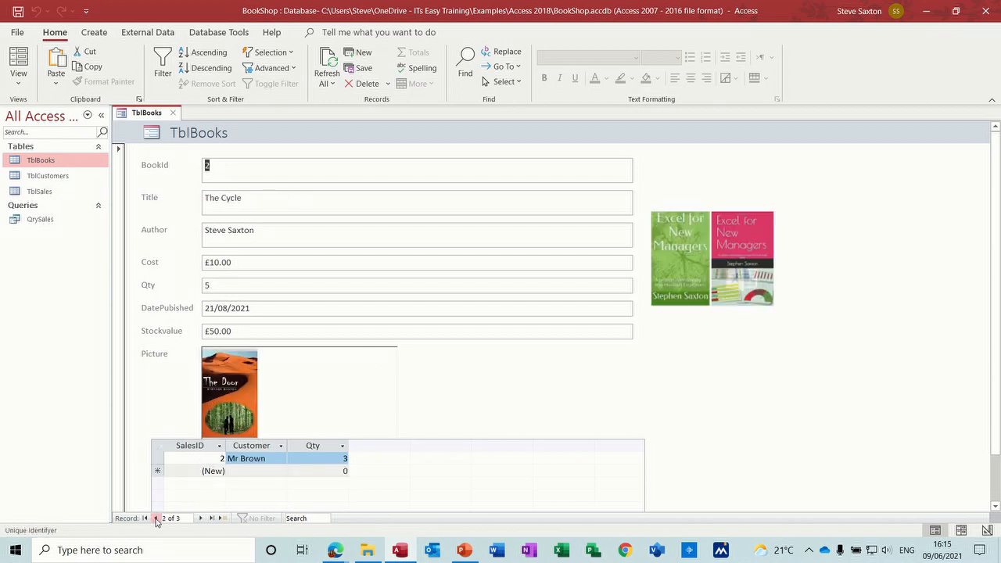
left_click(156, 520)
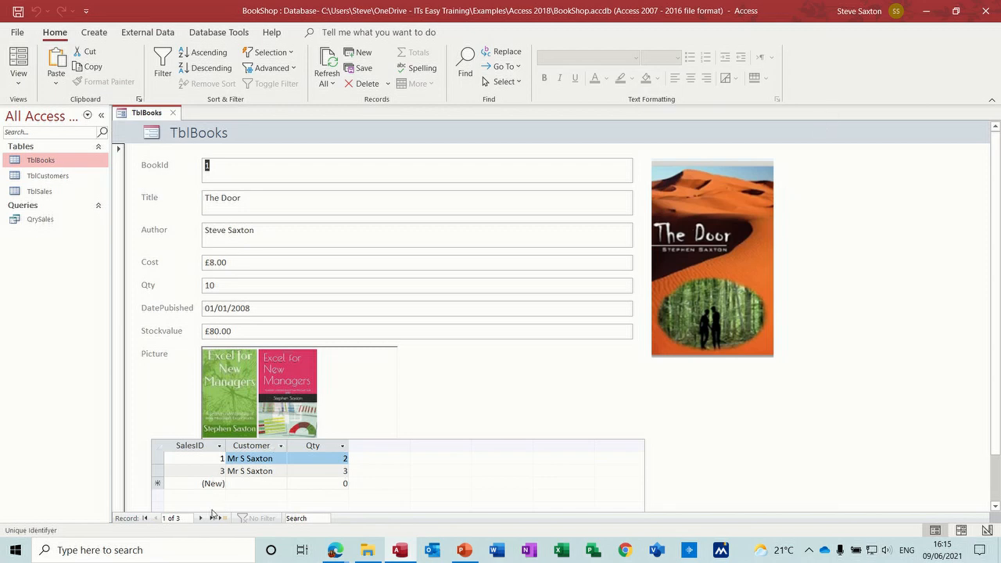
left_click(203, 520)
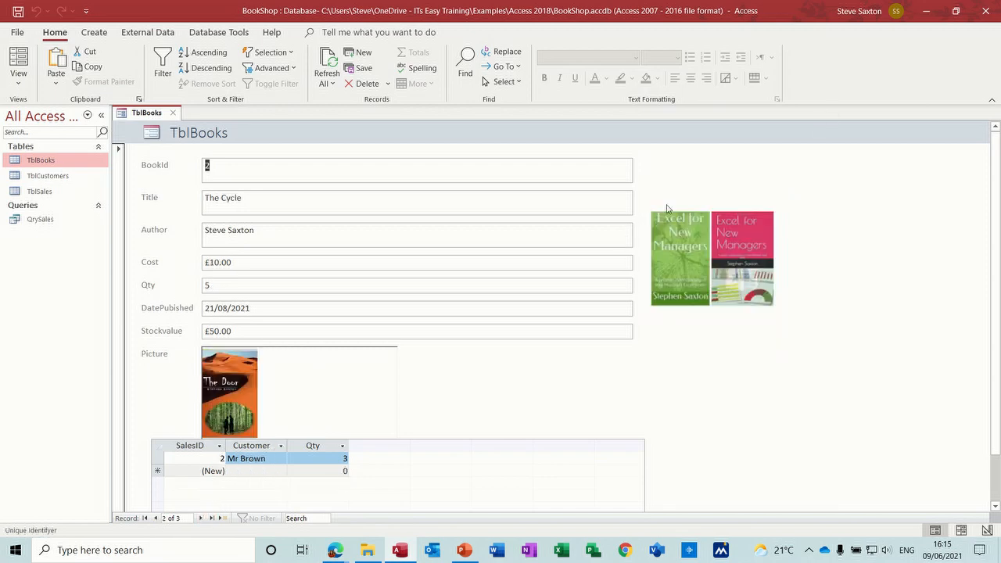
mouse_move(696, 307)
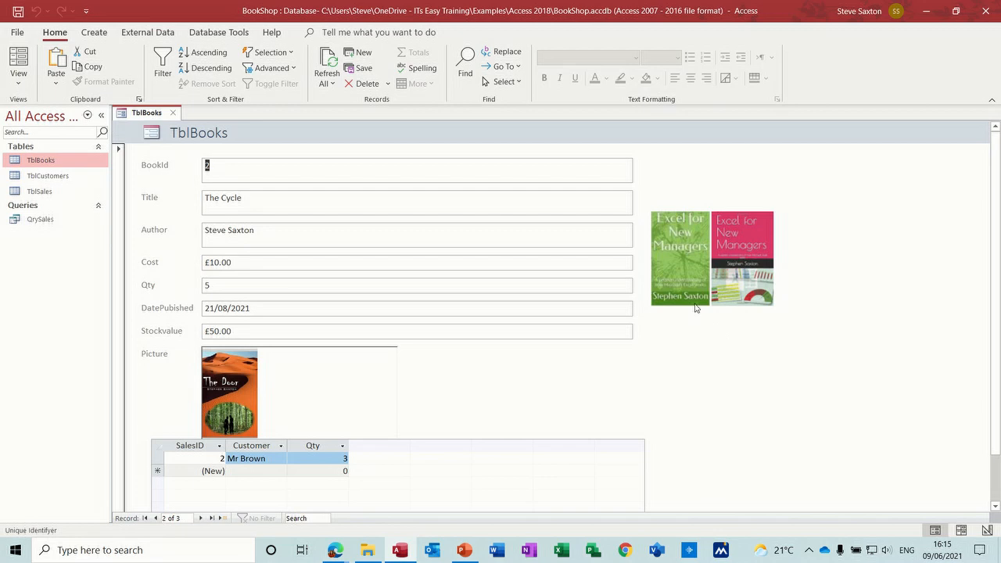
mouse_move(371, 353)
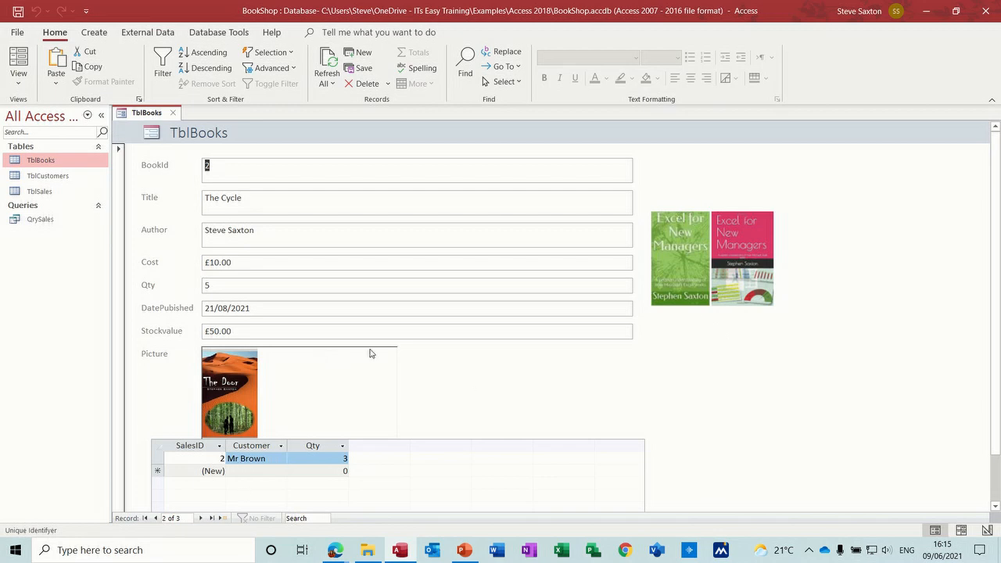
mouse_move(432, 406)
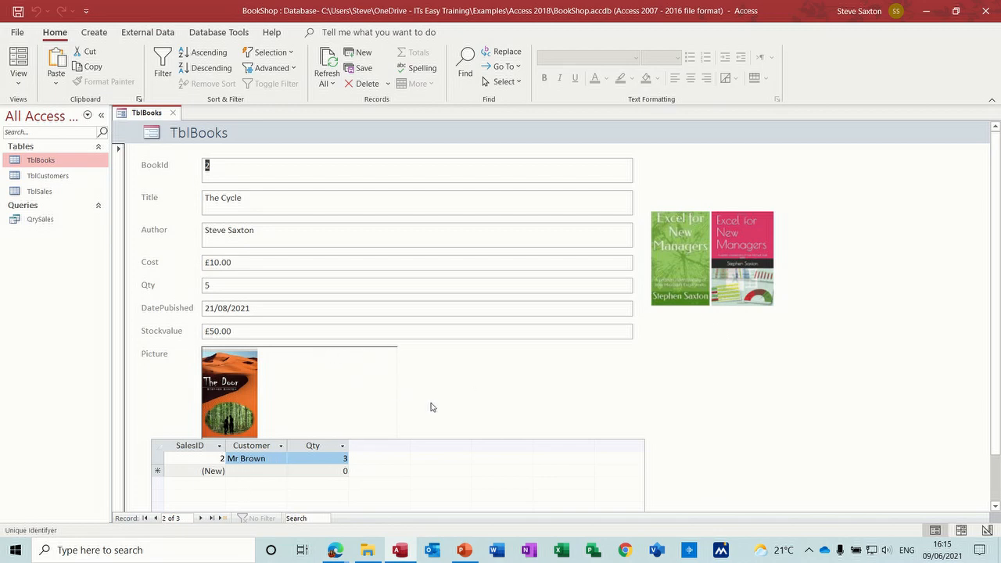
left_click(19, 78)
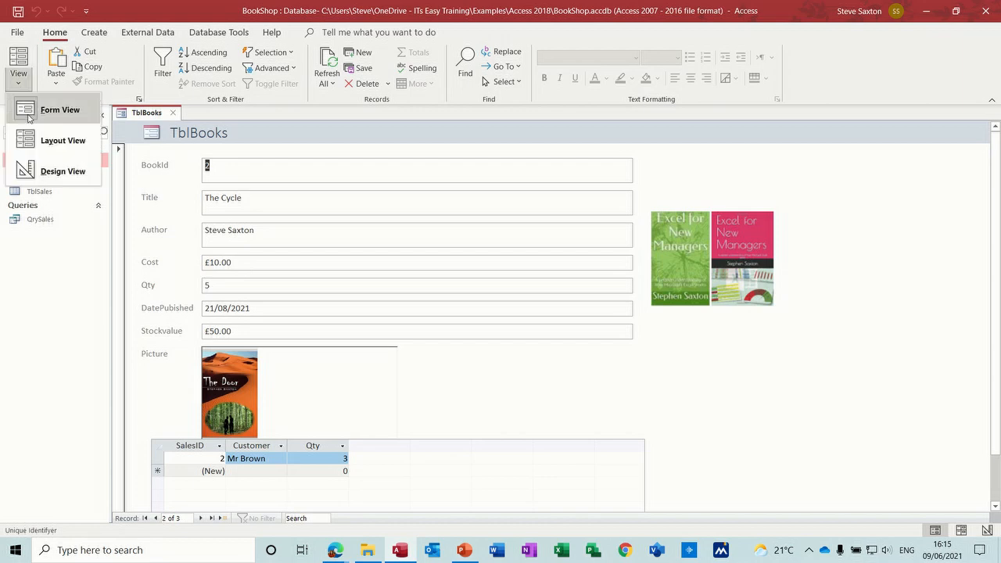
Return to Design View and save the form under the name FrmTblBooks
left_click(63, 171)
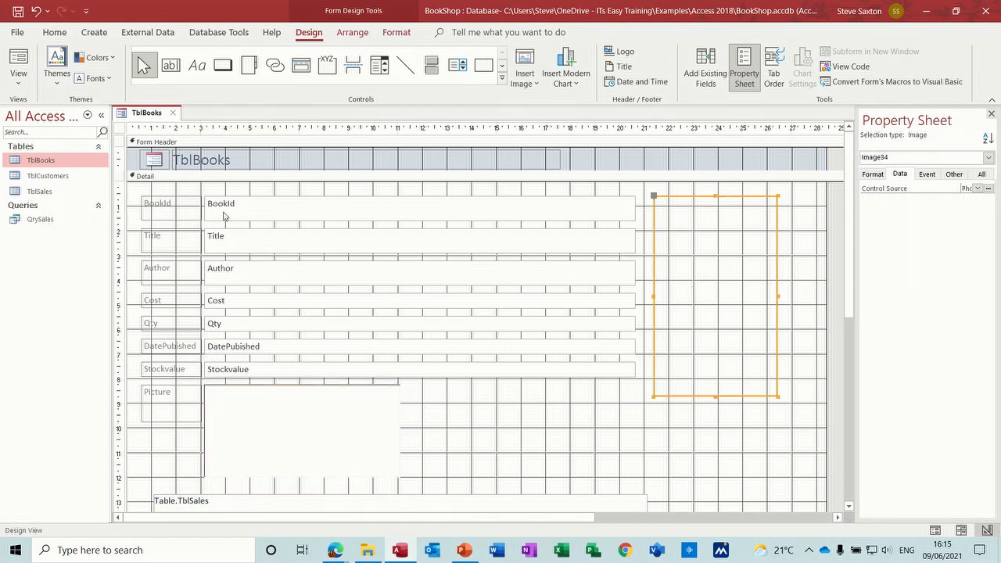
mouse_move(174, 116)
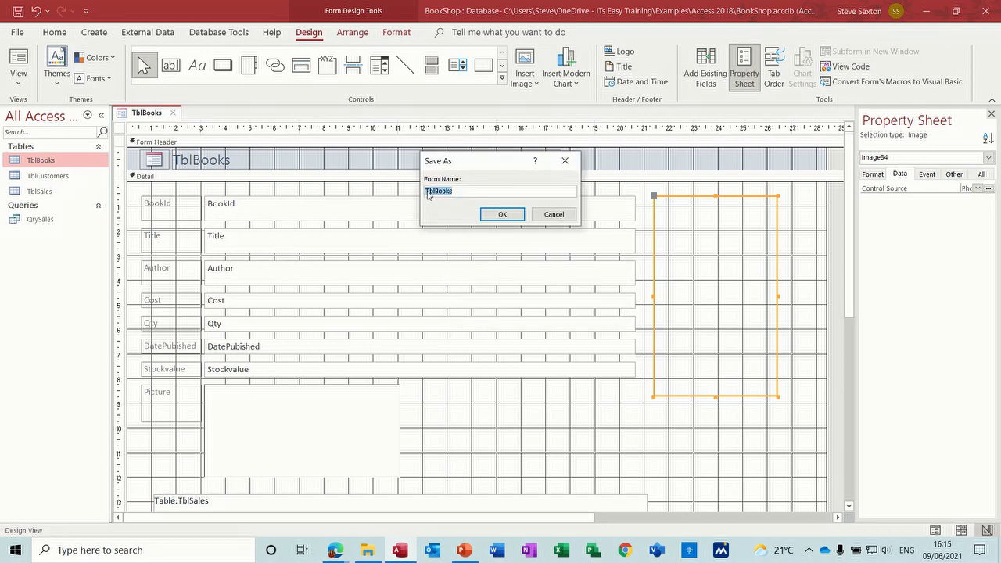
type("Frm")
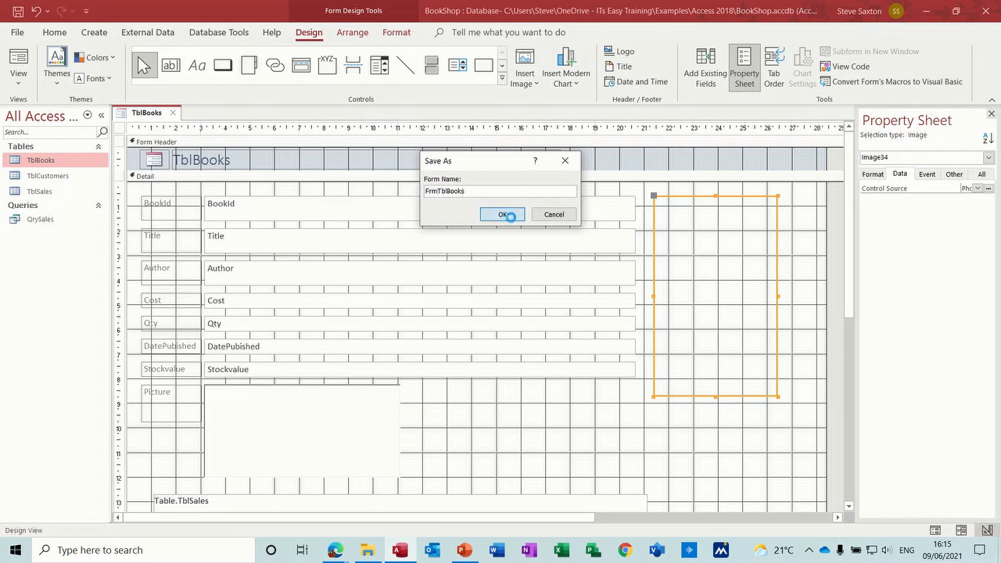
left_click(500, 214)
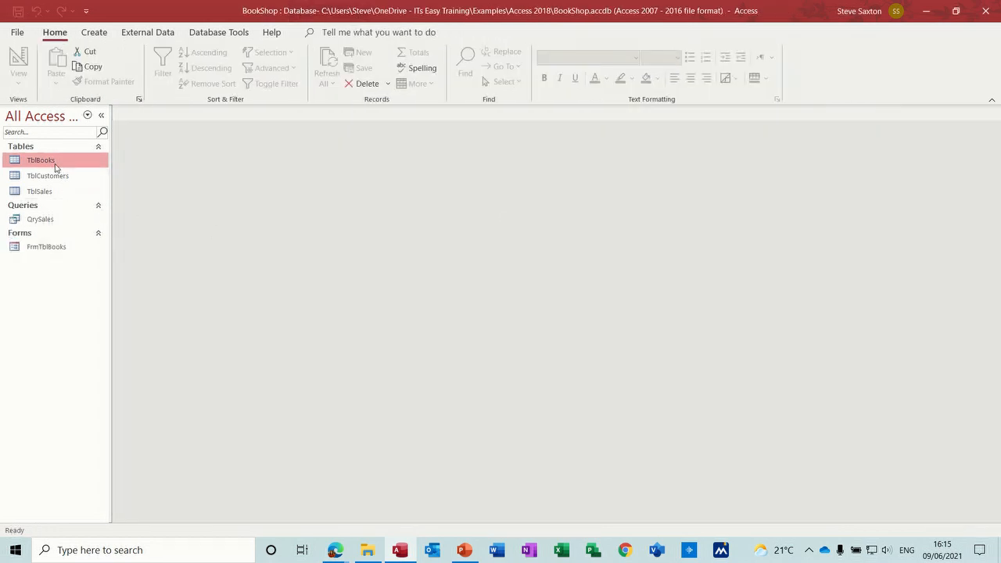
Reopen the TblBooks table in Datasheet View with its Picture and Photo path entries
double_click(41, 160)
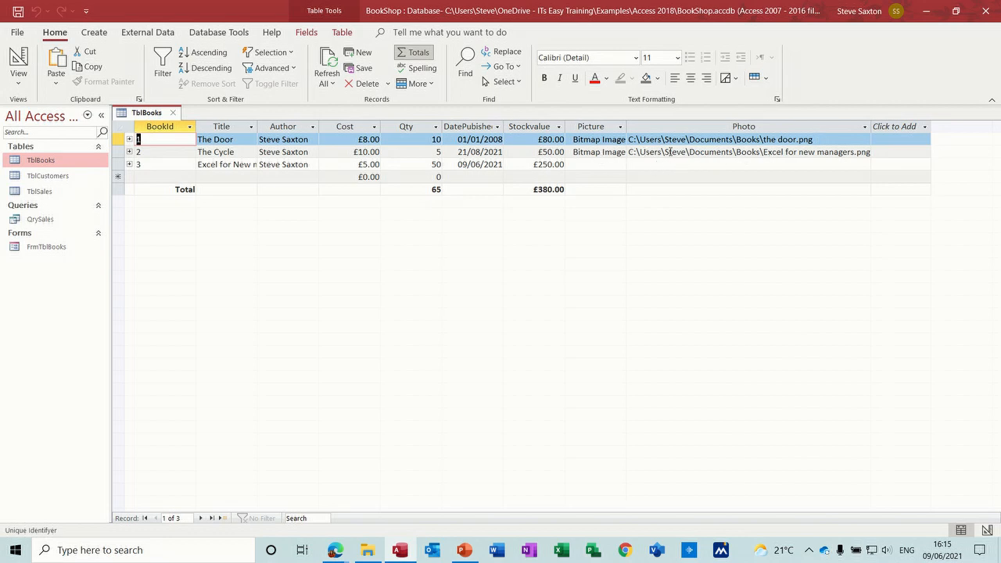
mouse_move(763, 140)
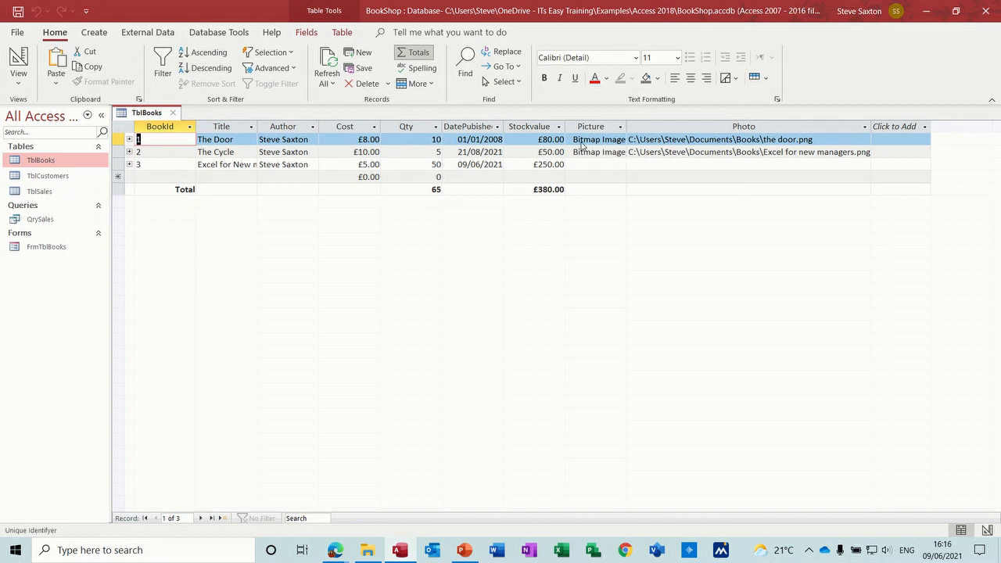
mouse_move(590, 144)
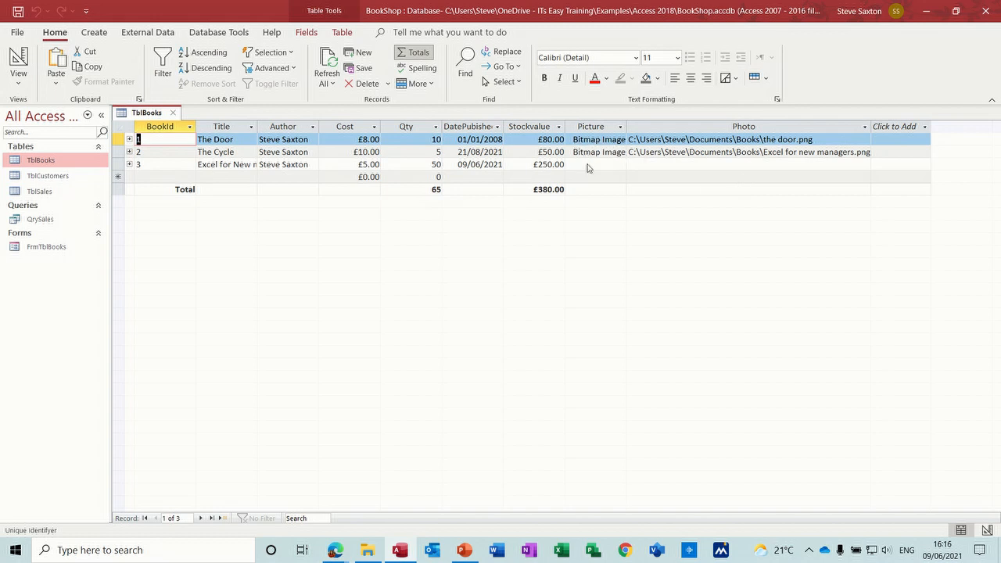
mouse_move(596, 158)
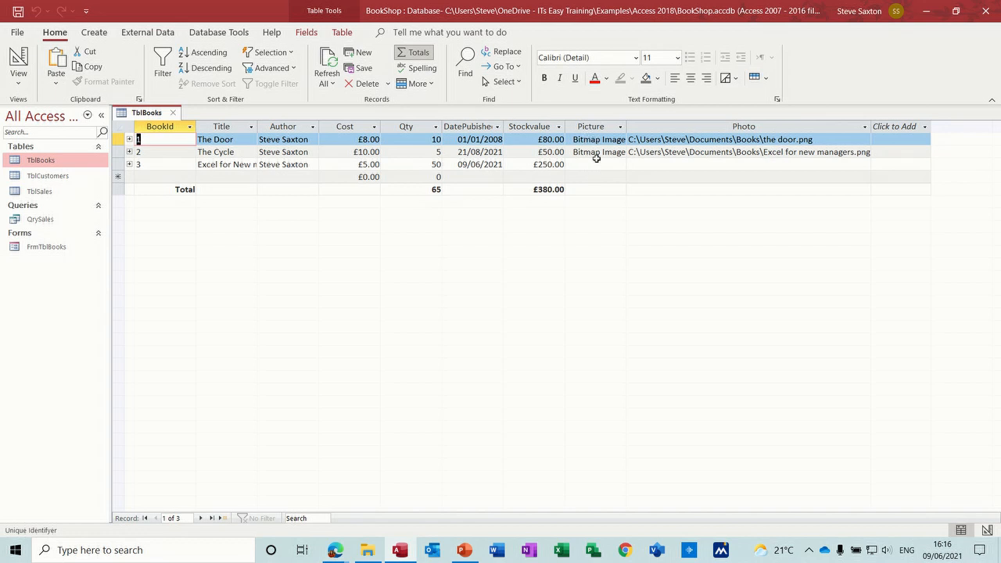
mouse_move(598, 183)
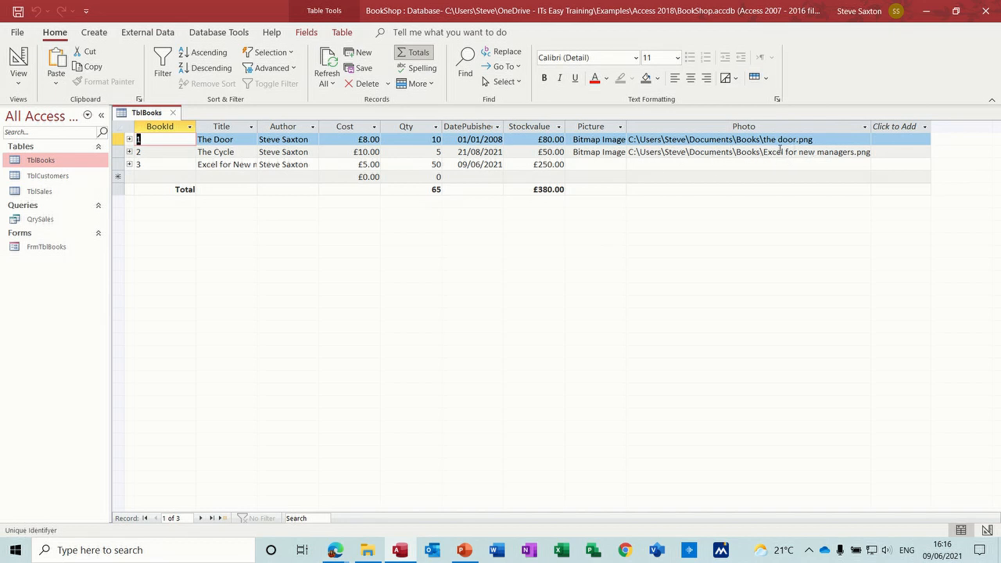
mouse_move(686, 152)
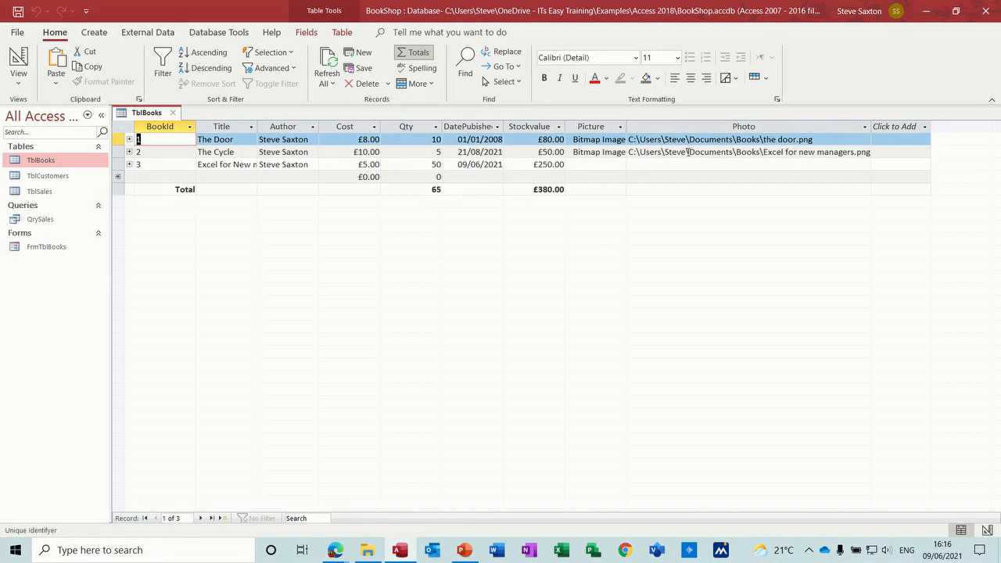